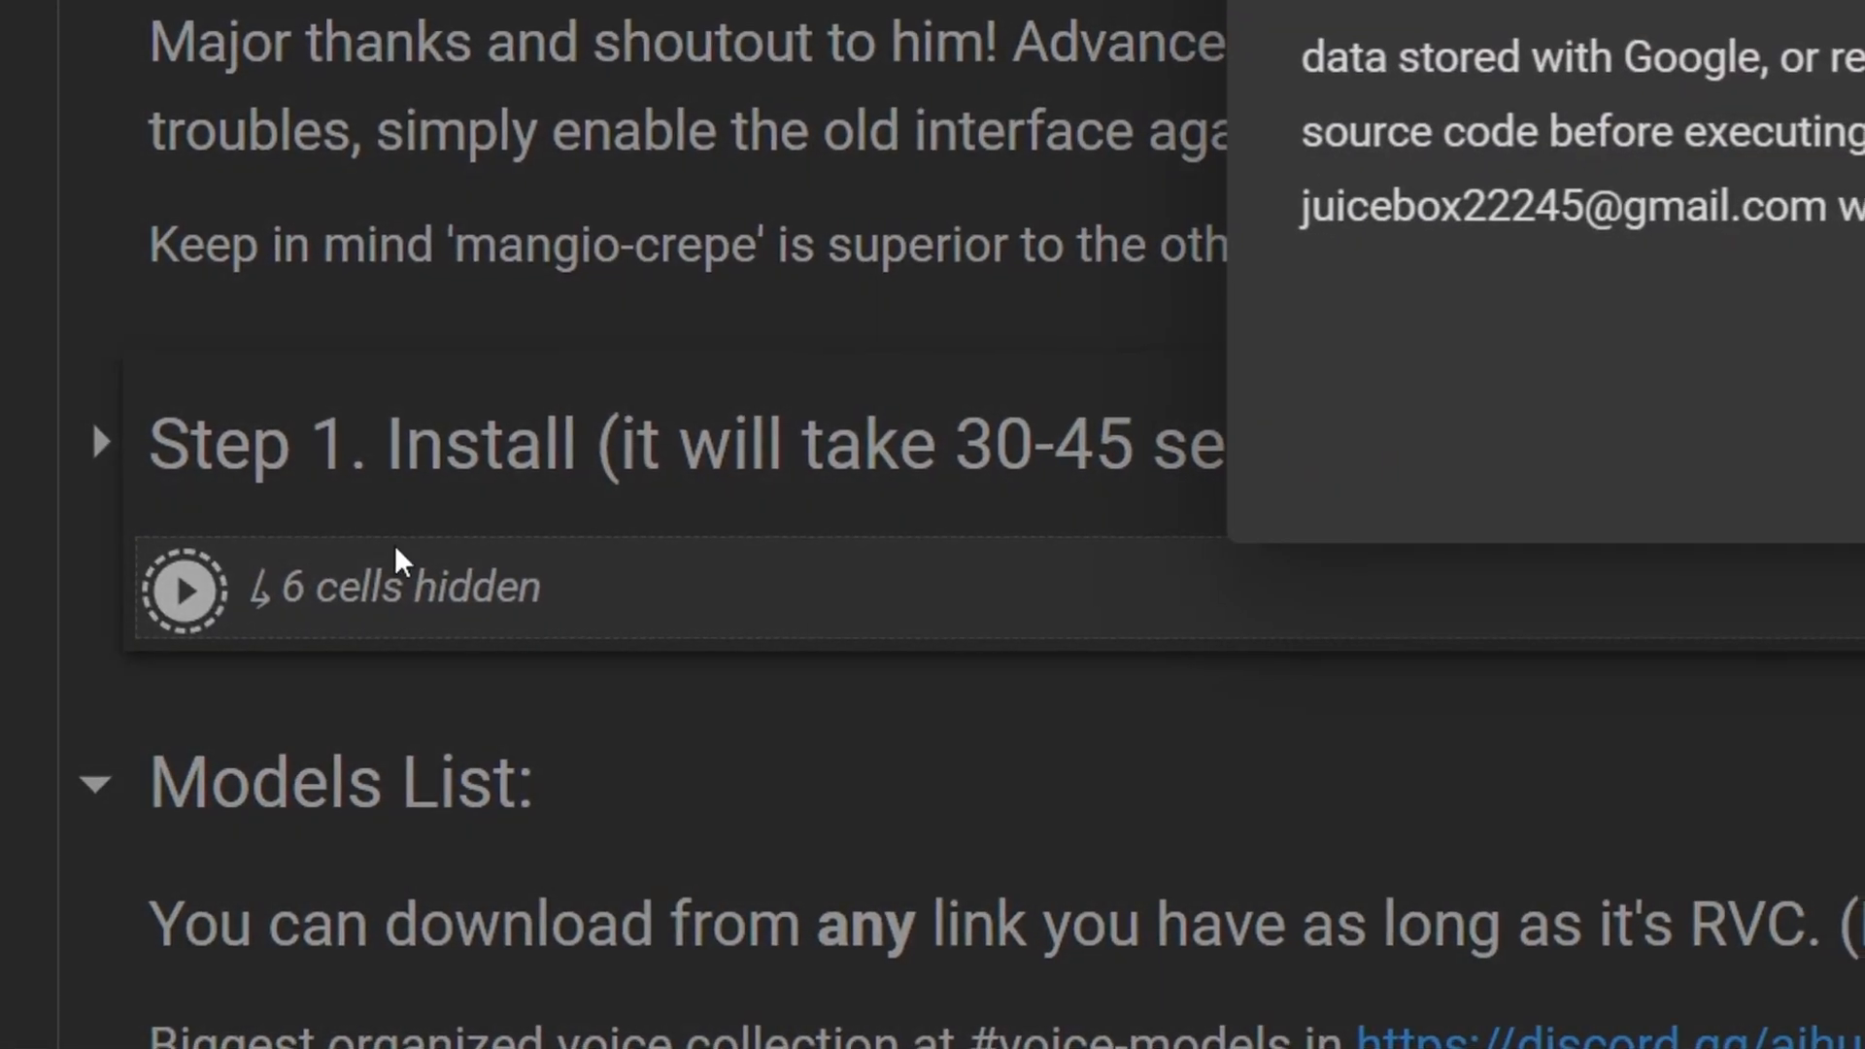
# - Scroll to the Start the GUI cell output and open the public gradio.live link
pyautogui.scroll(-3)
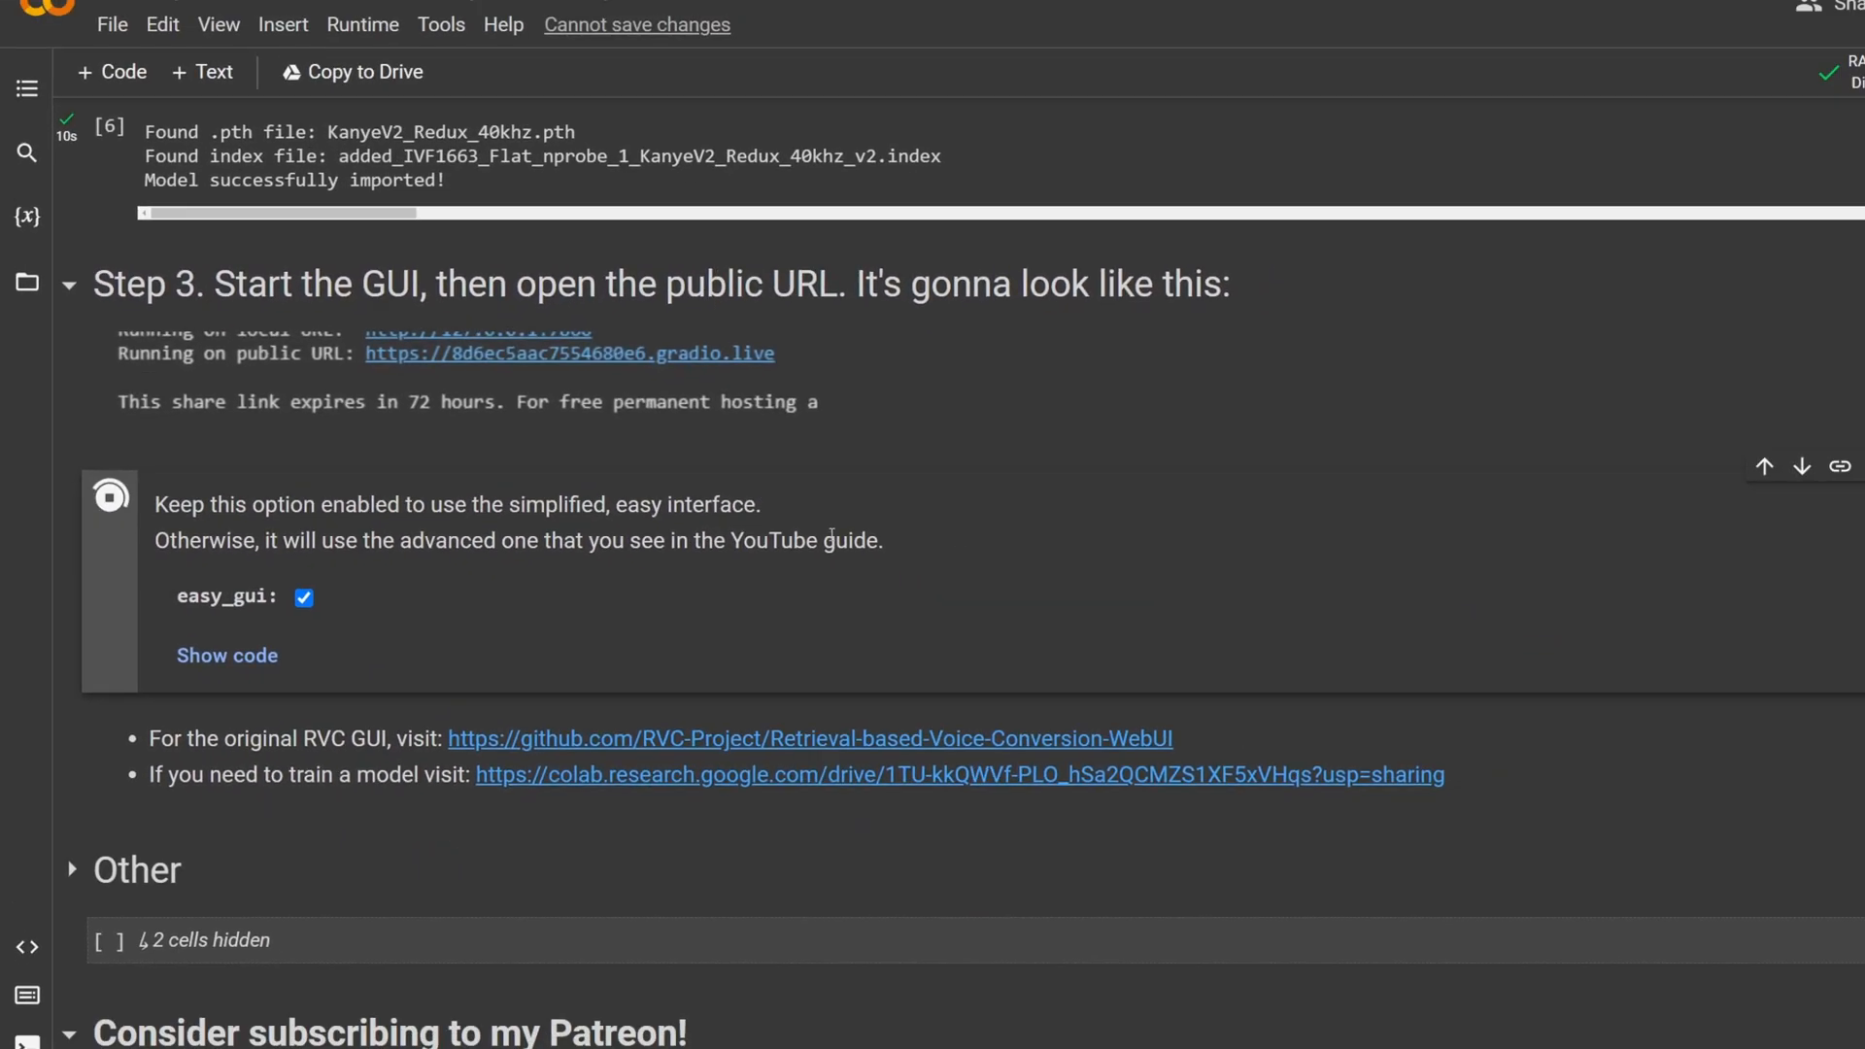
pyautogui.scroll(-3)
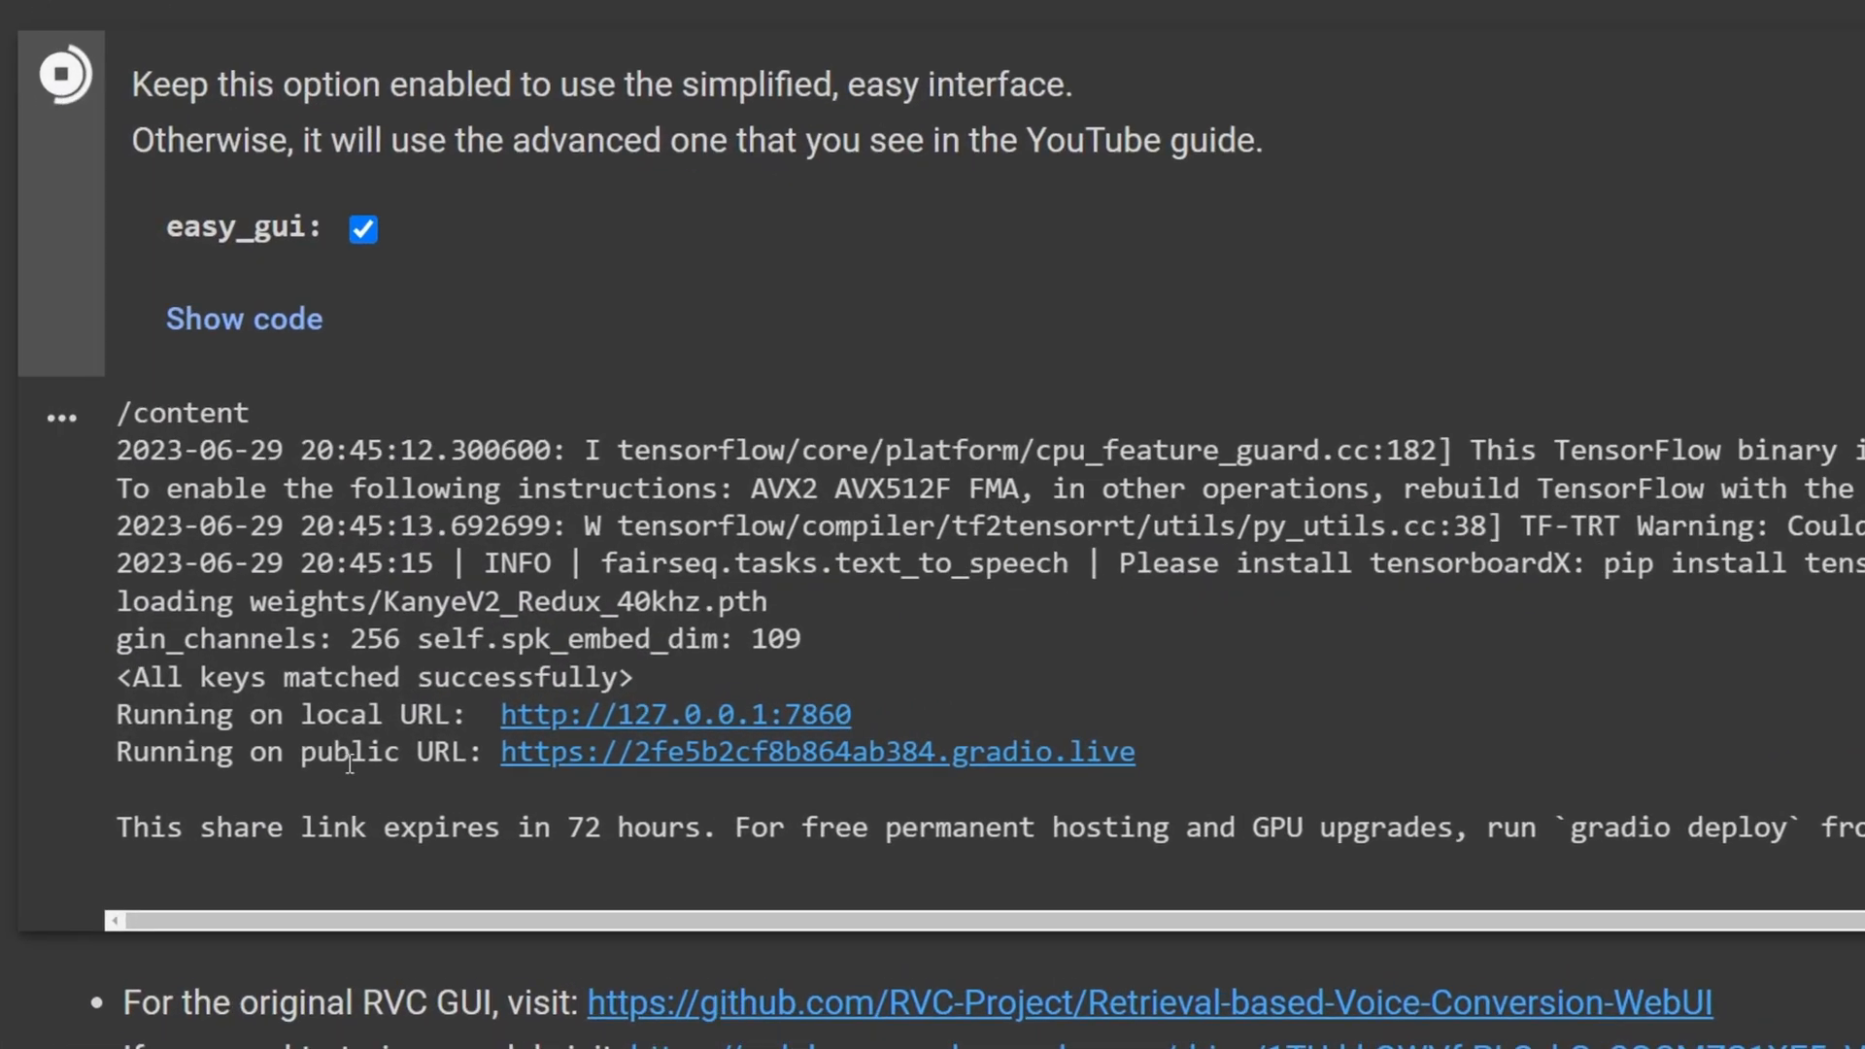
pyautogui.scroll(-3)
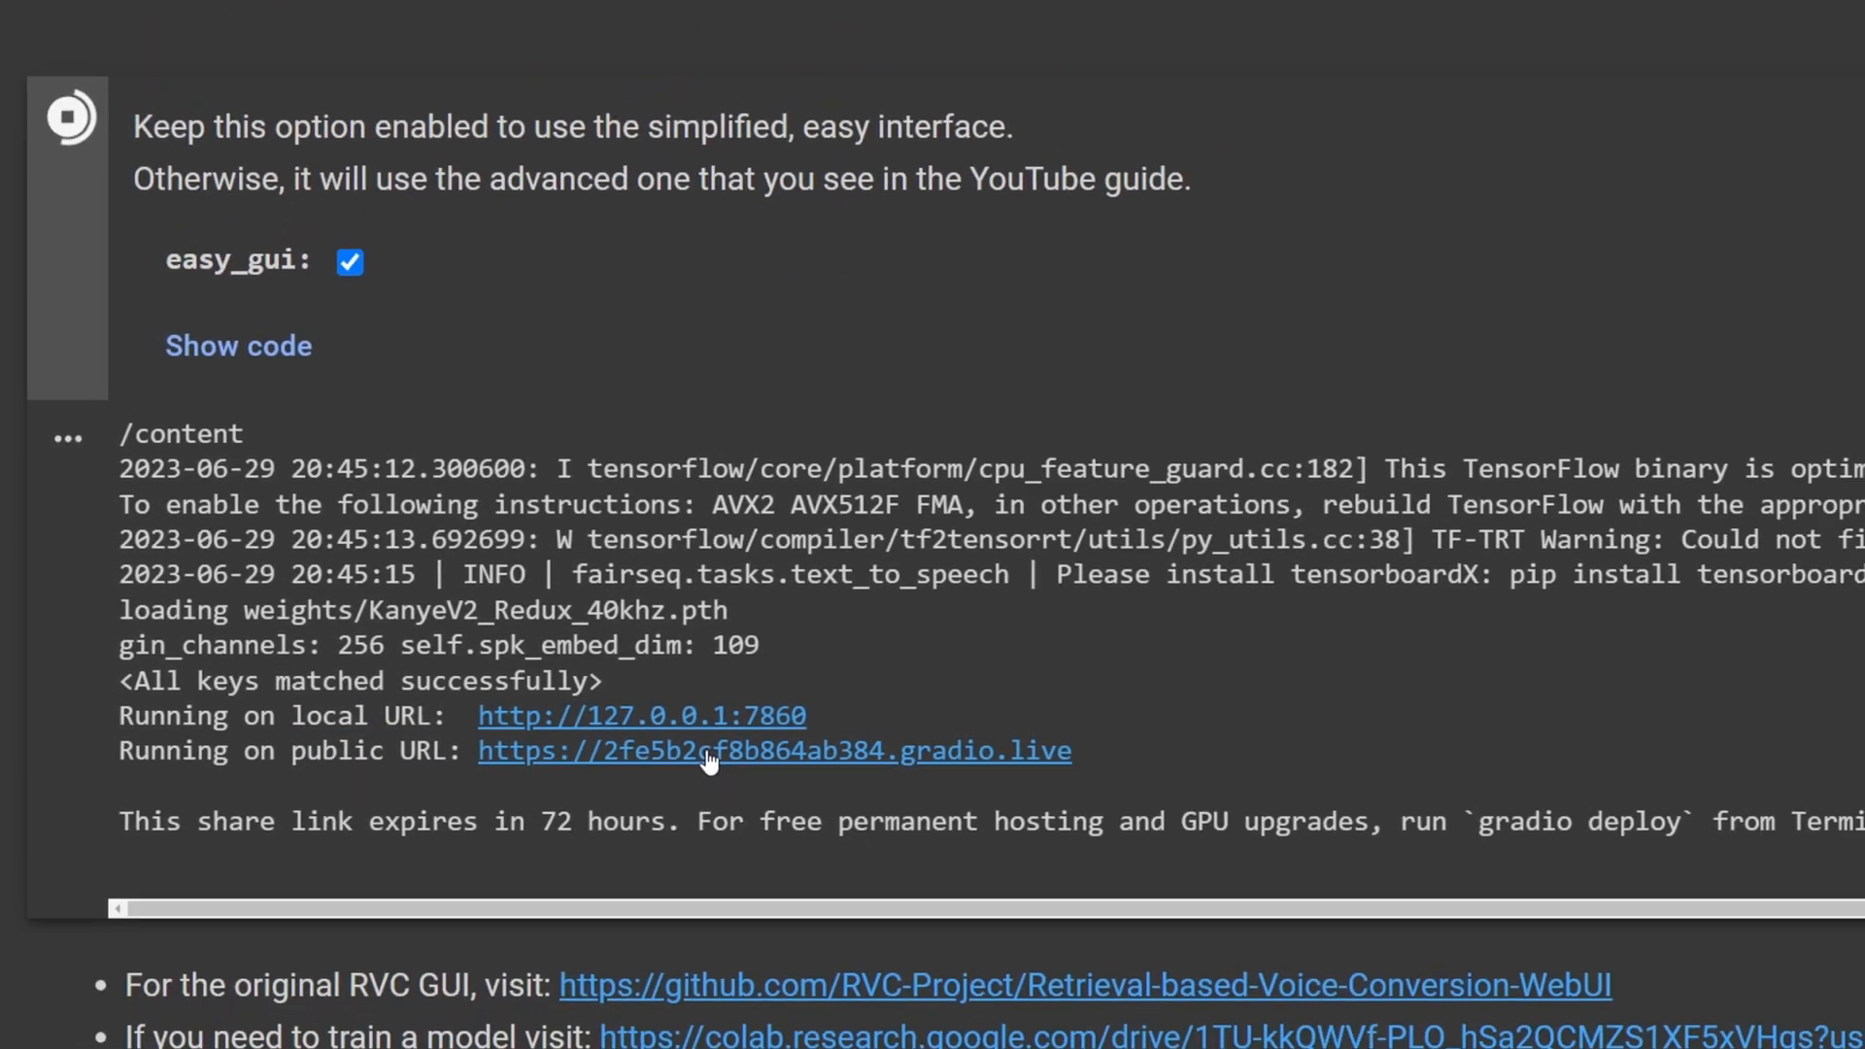
pyautogui.click(774, 751)
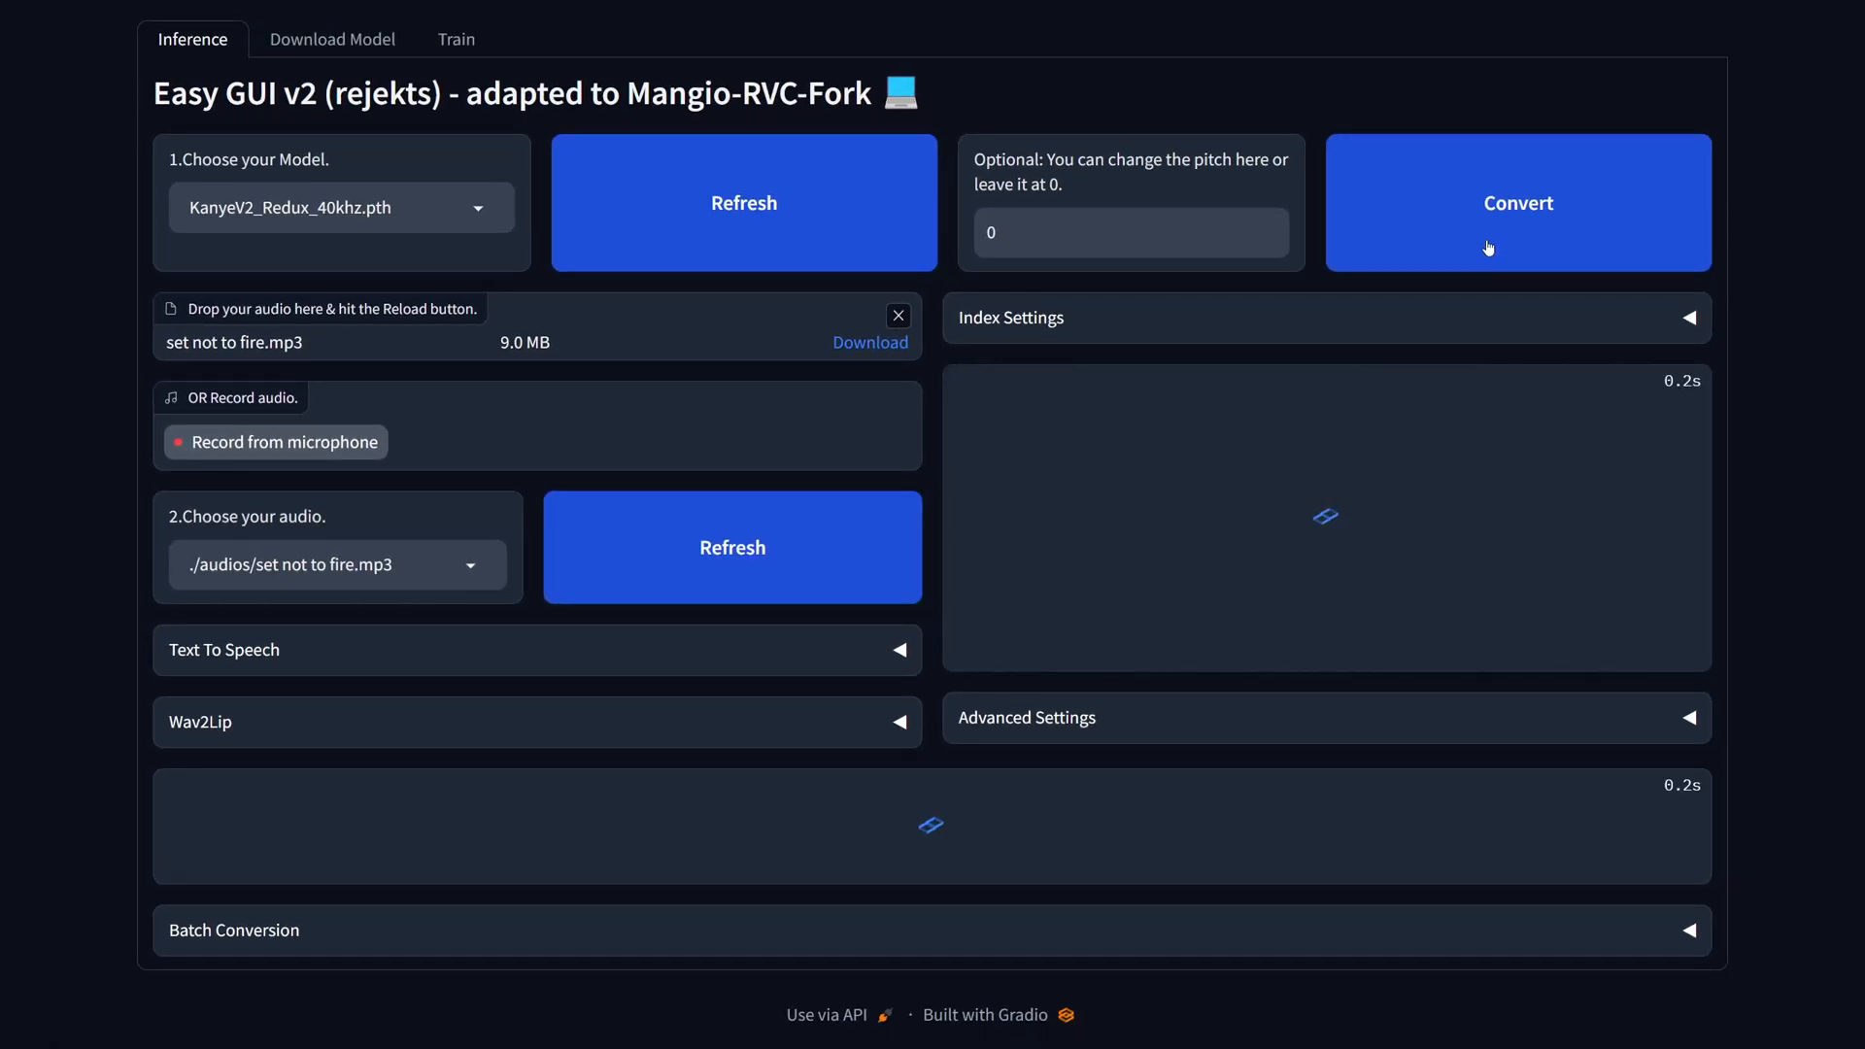
# - Play the KanyeV2_Redux_40khz conversion of set not to fire.mp3
pyautogui.click(1517, 202)
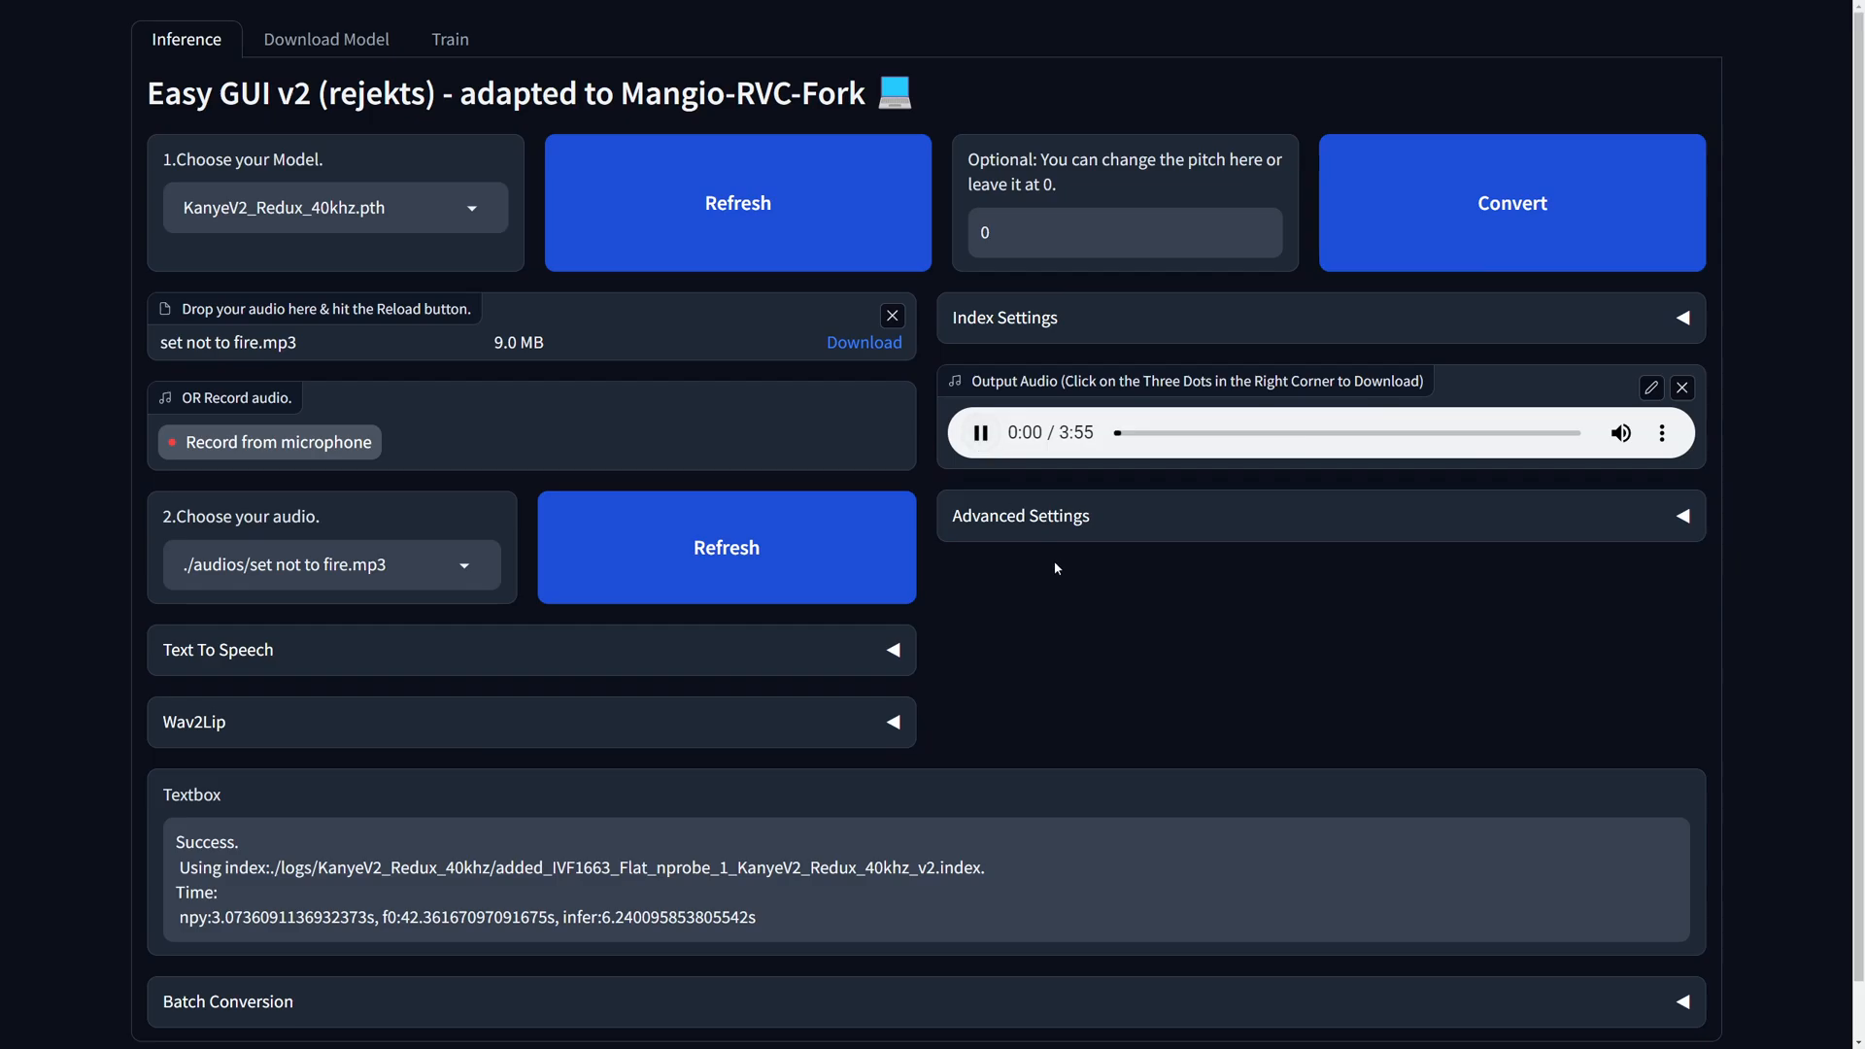
pyautogui.scroll(-3)
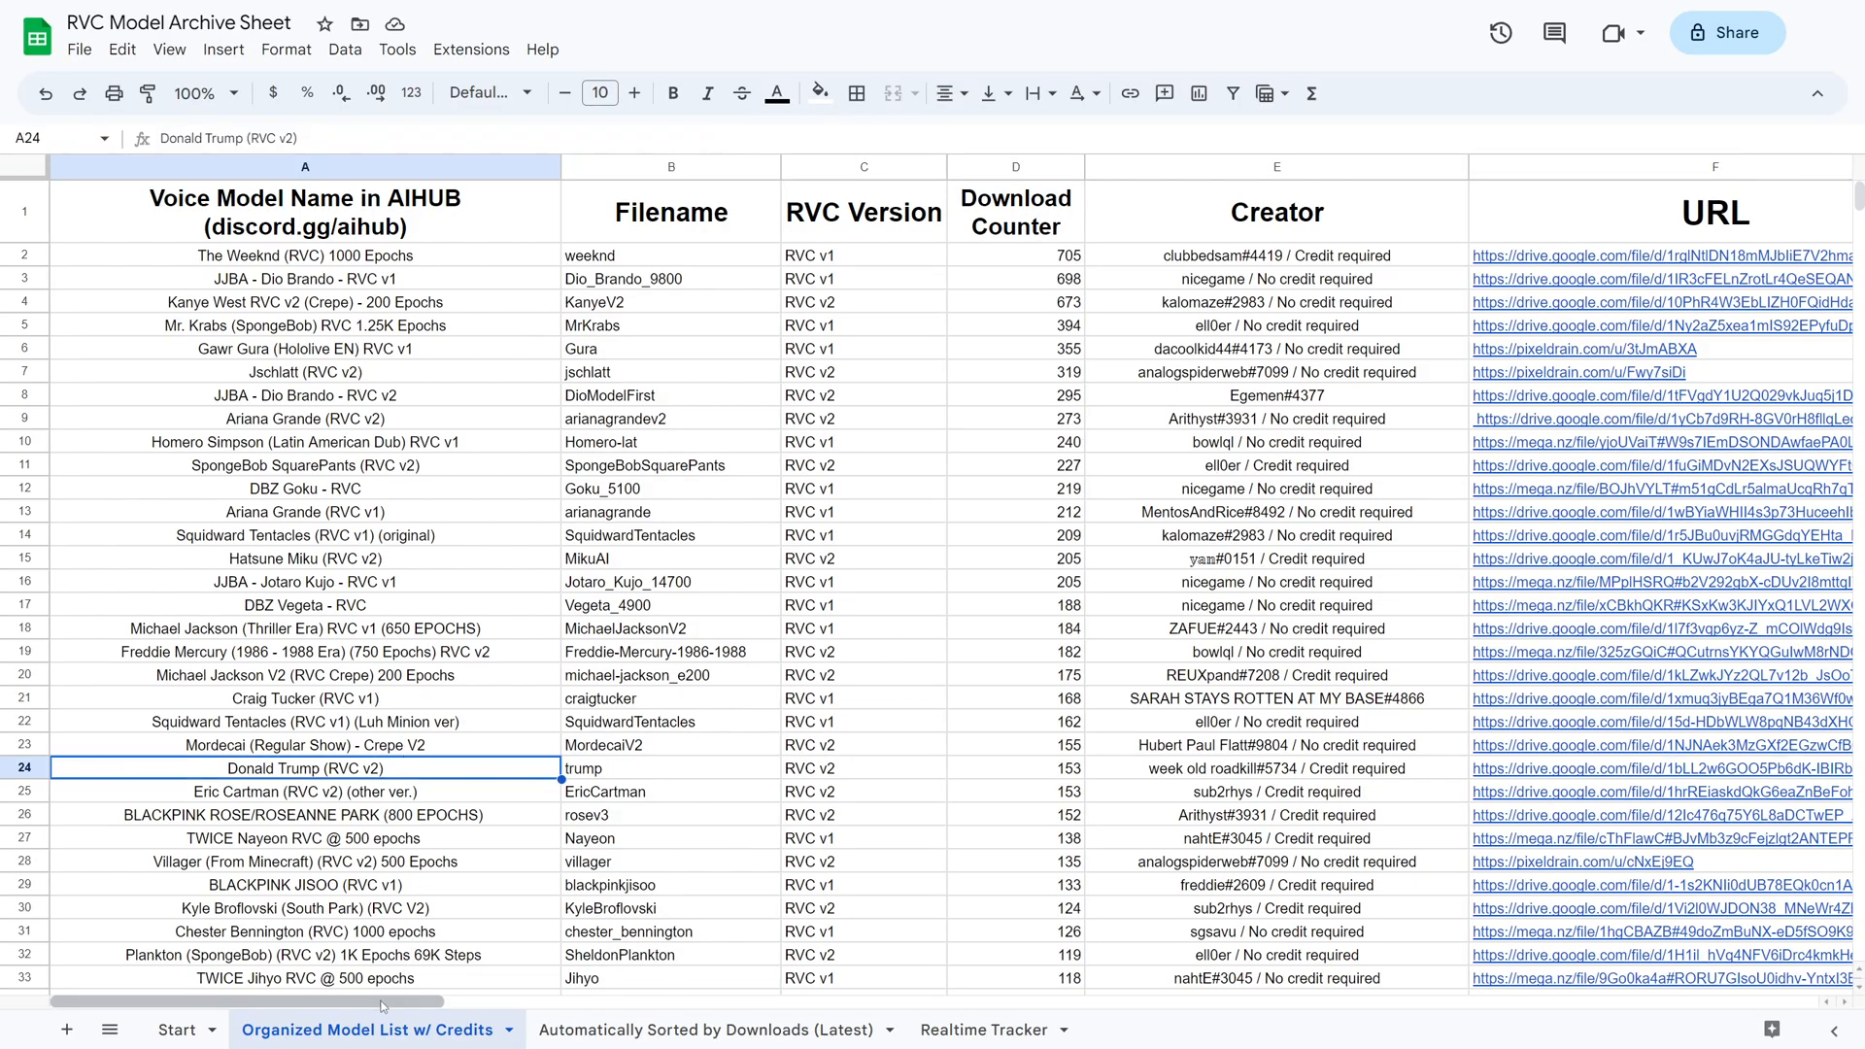
# - Scroll the model archive across to the Creator, URL and MD5 Hash columns
pyautogui.hscroll(3)
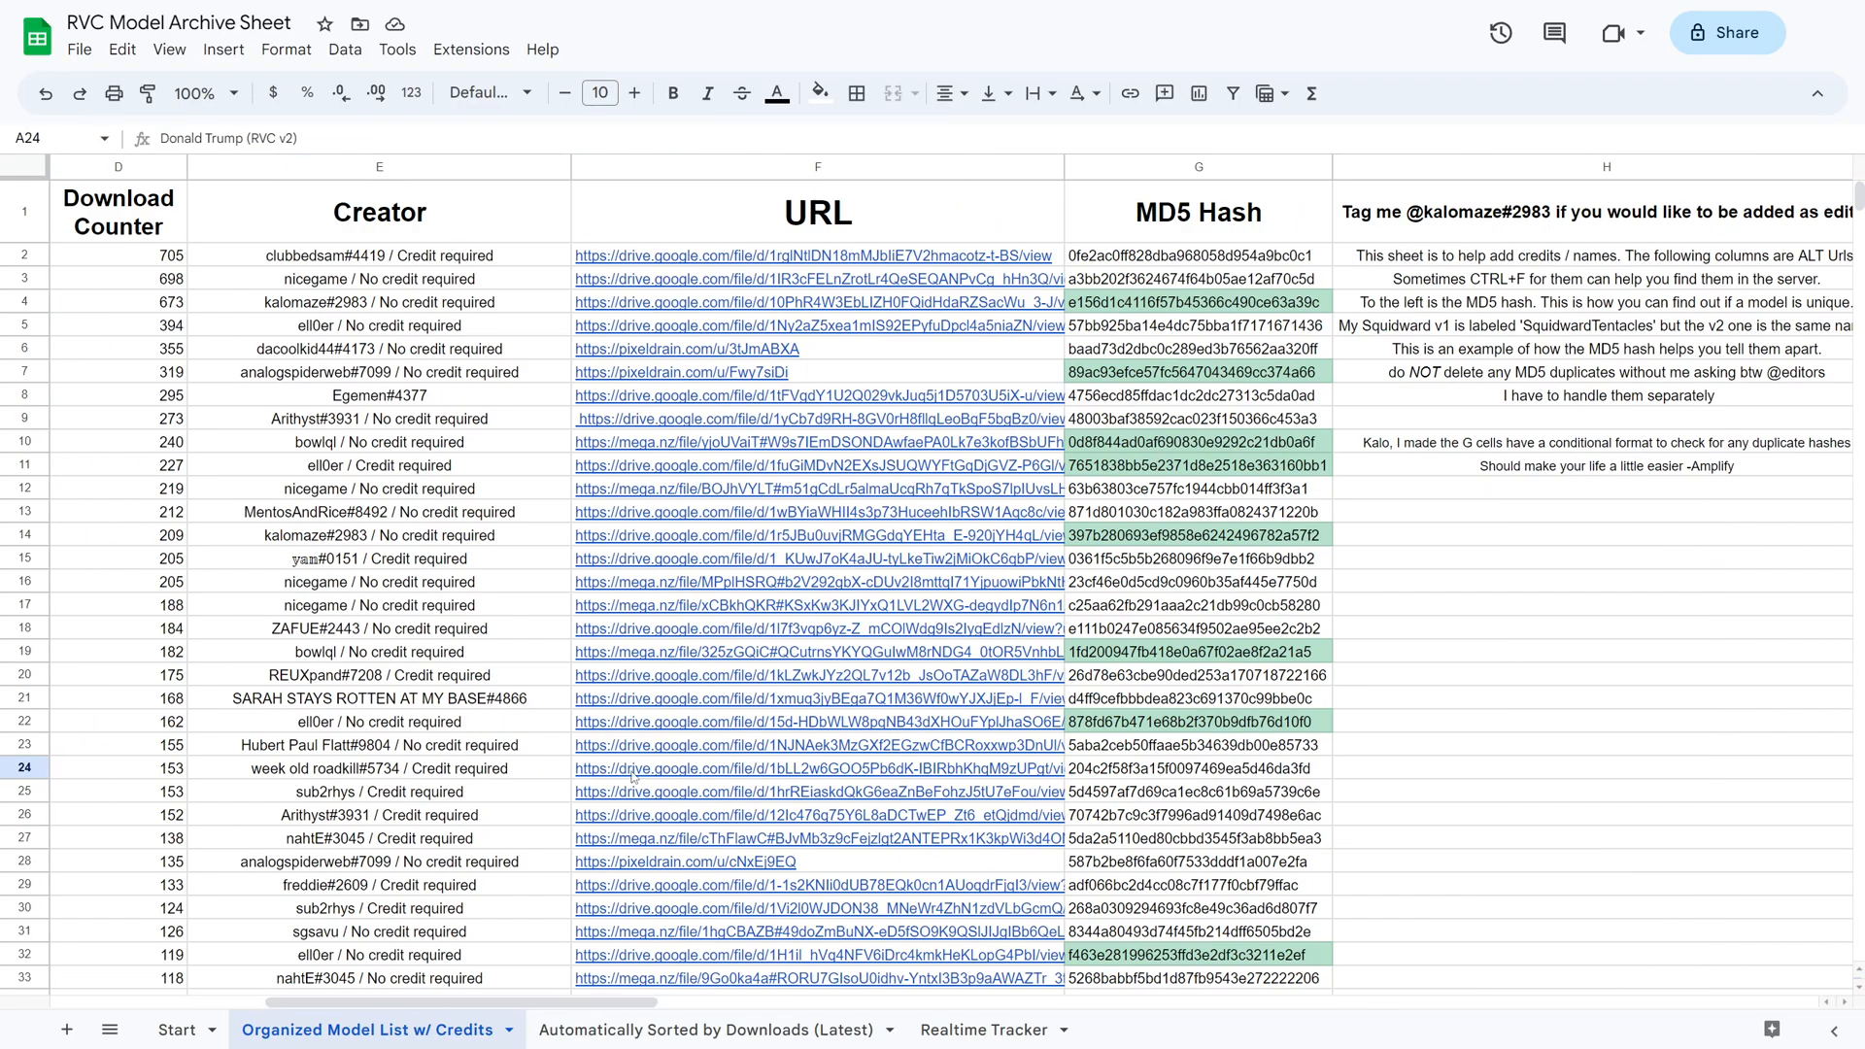
pyautogui.click(818, 768)
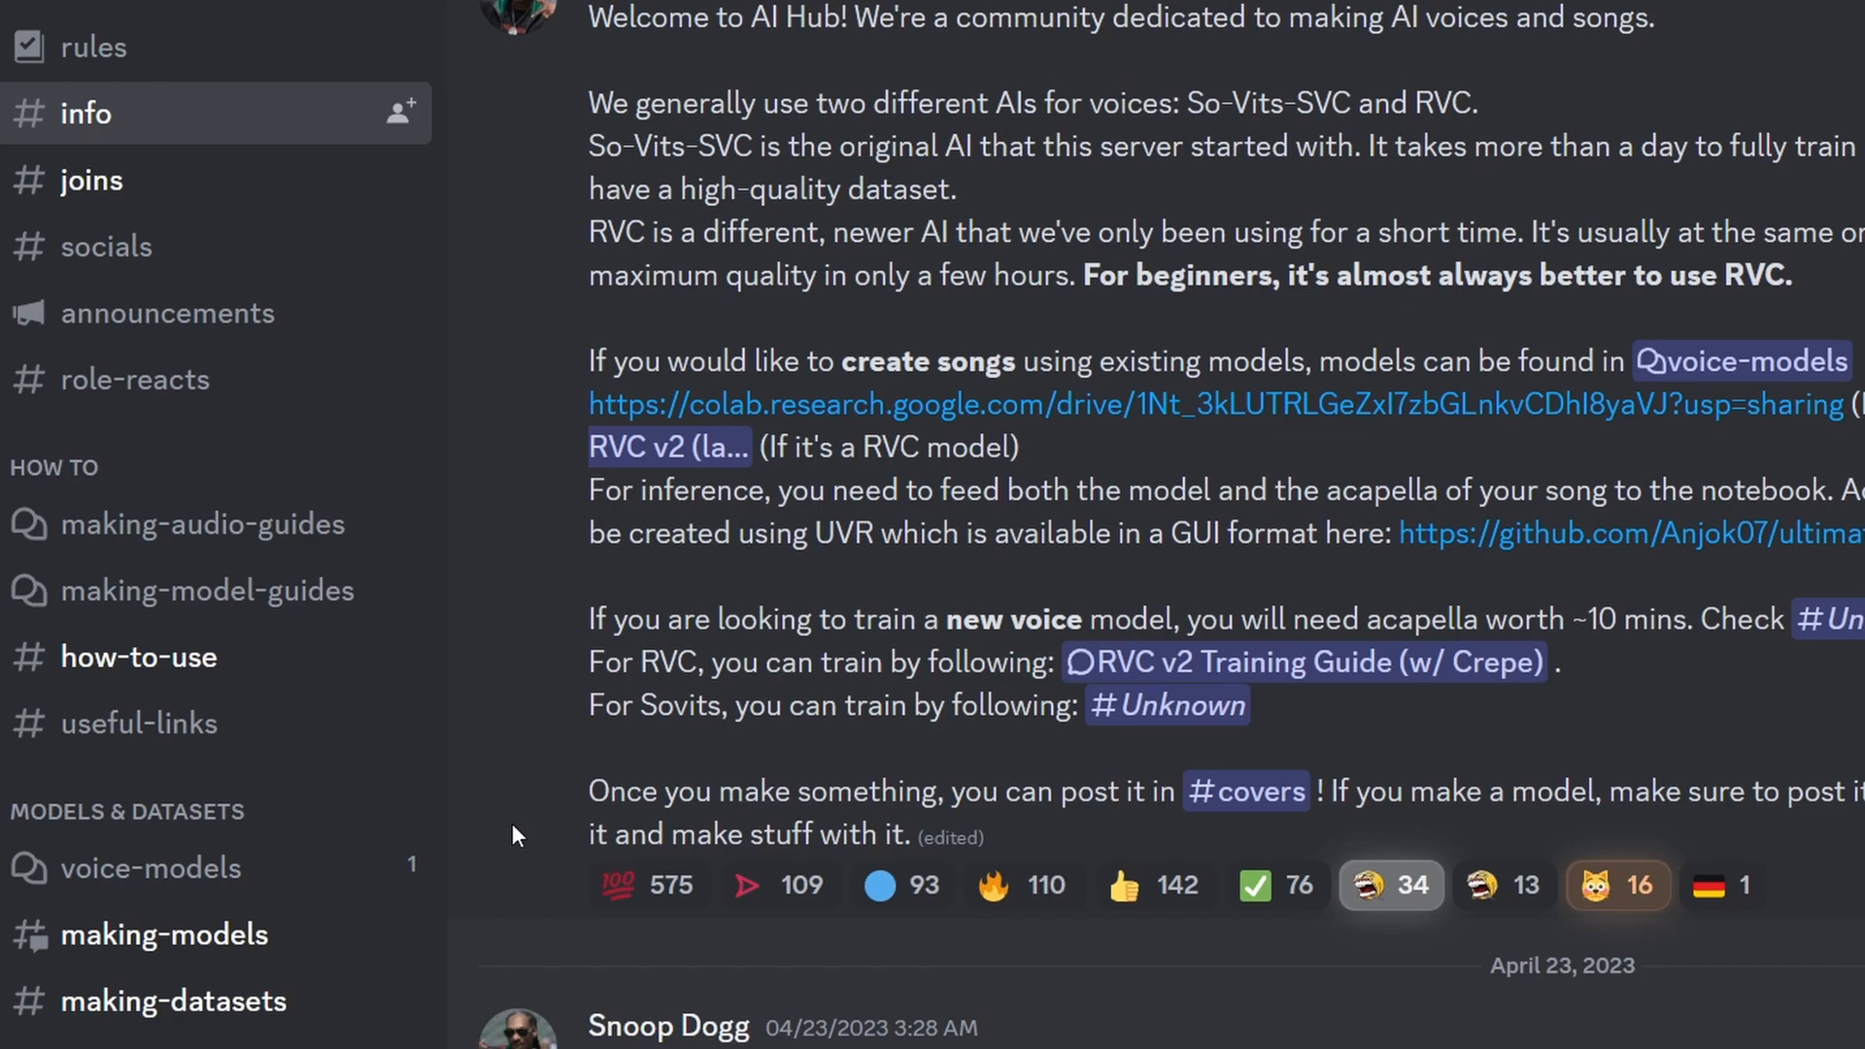
# - Open #voice-models, filter by the RVC v2 tag, and search for eminem
pyautogui.click(152, 868)
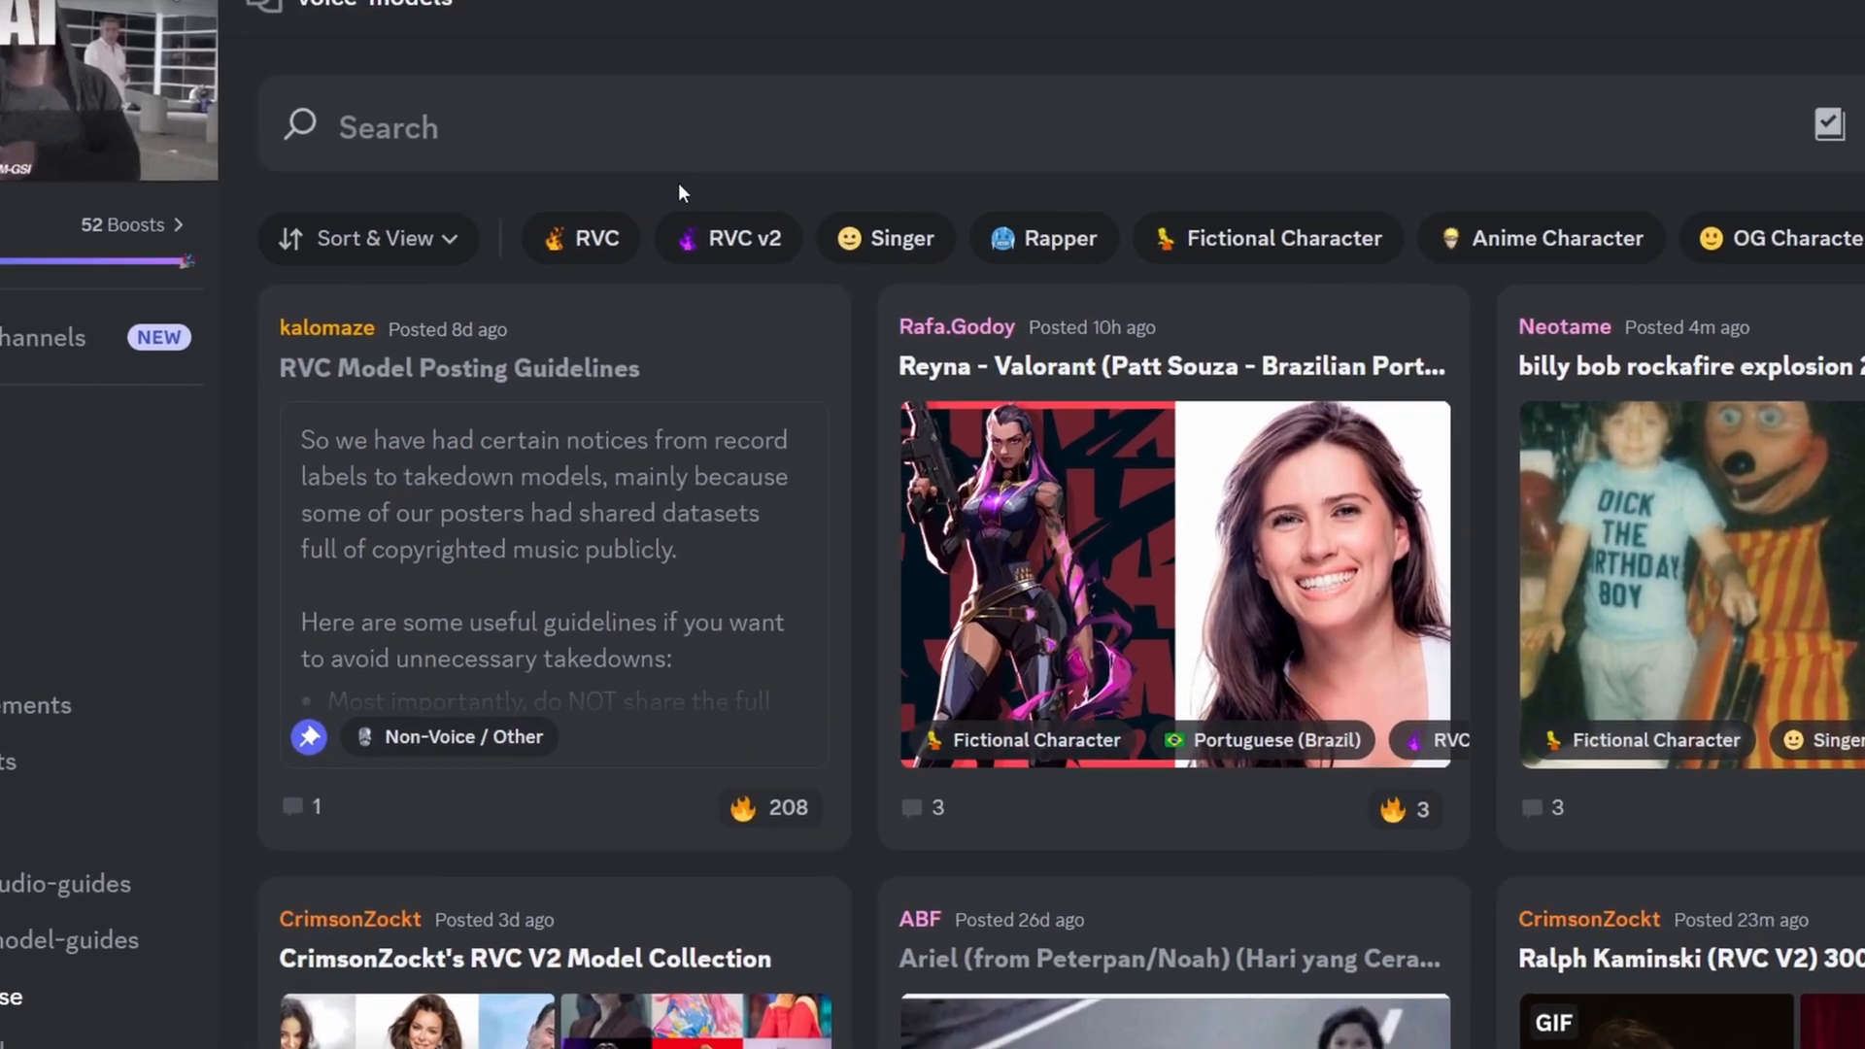
pyautogui.click(730, 238)
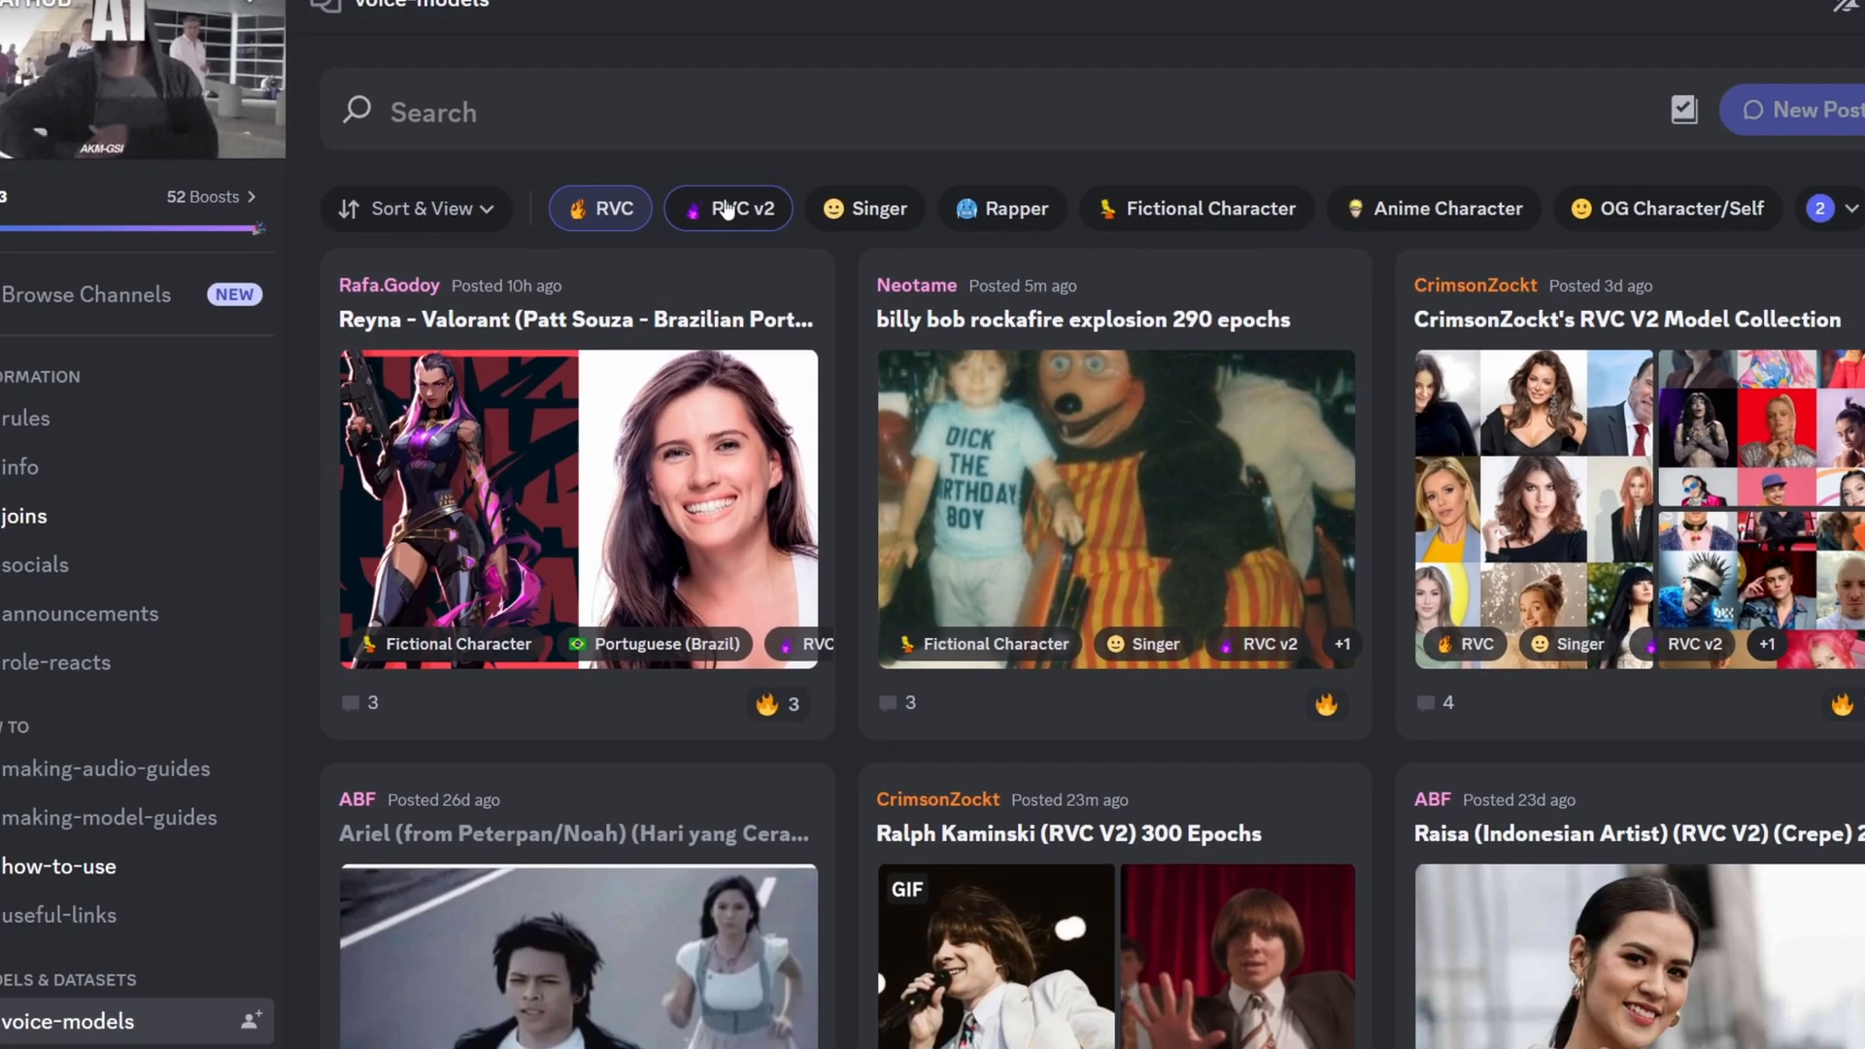
pyautogui.write('eminem')
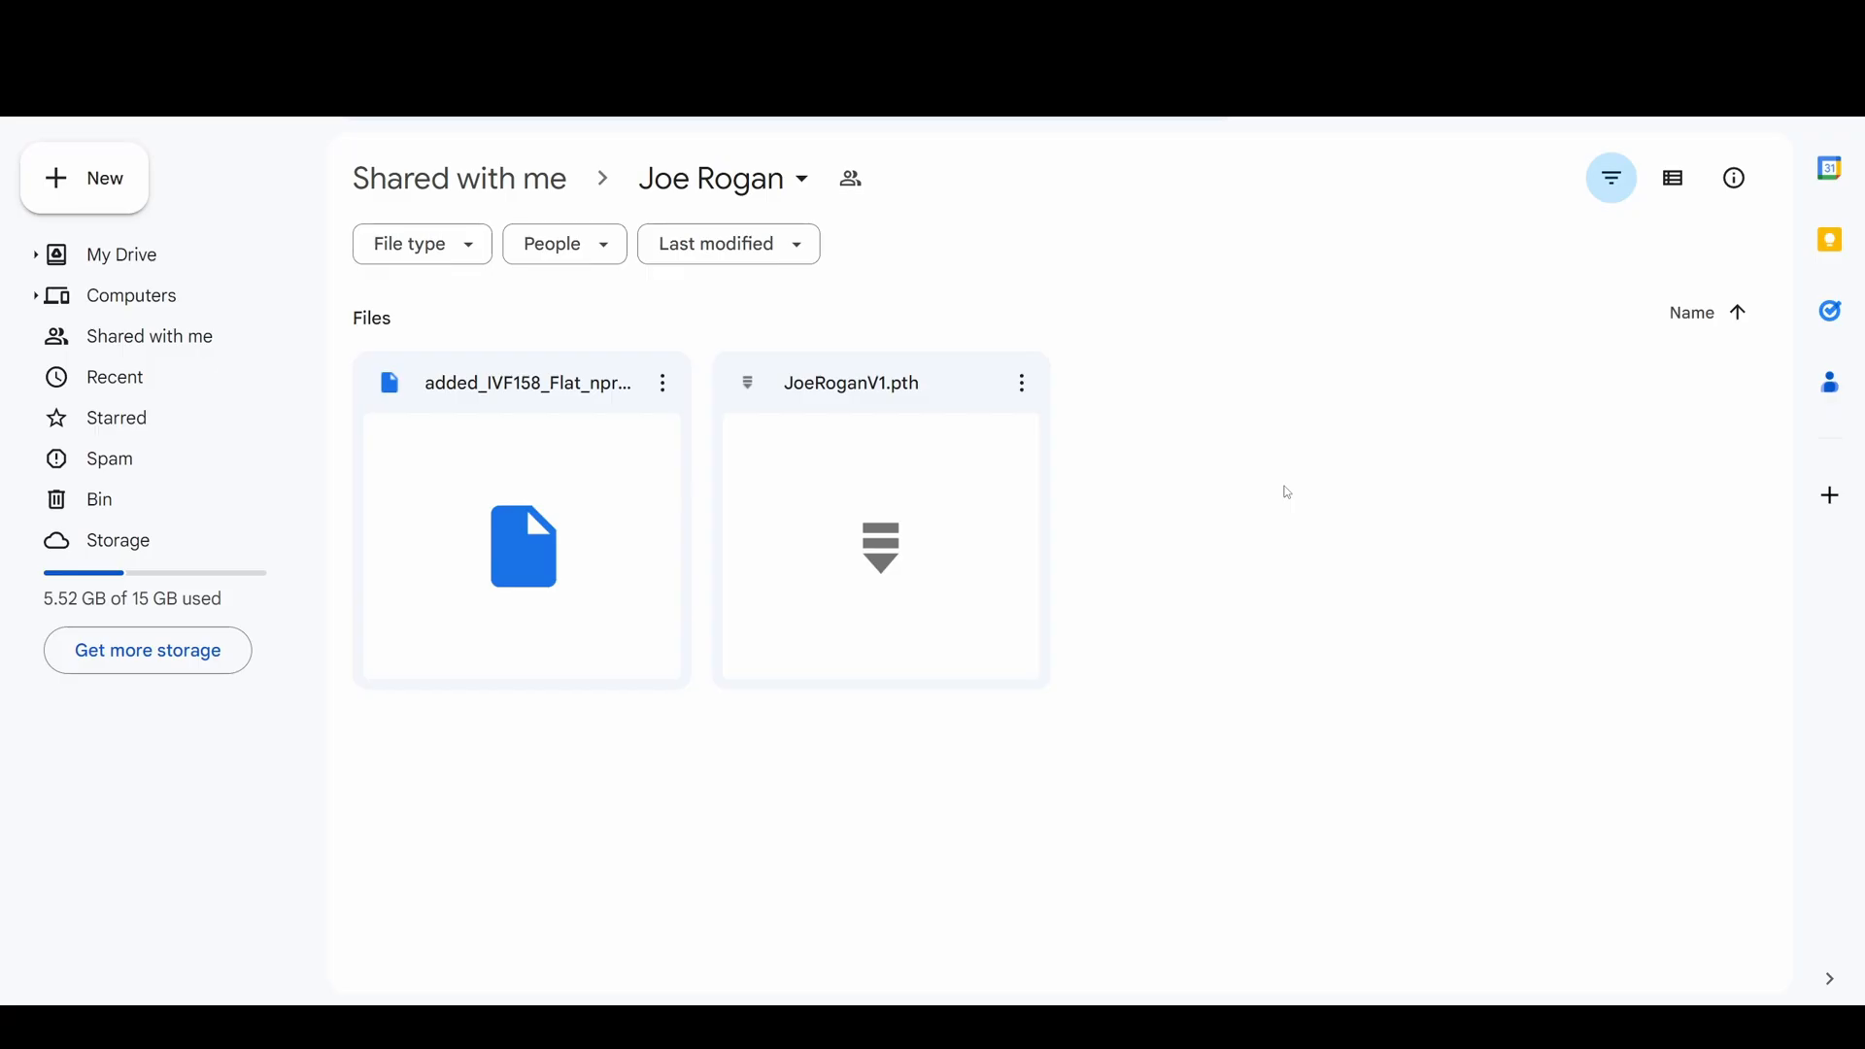
# - Download both Joe Rogan model files and copy the jonathan rogan.zip share link
pyautogui.rightClick(523, 546)
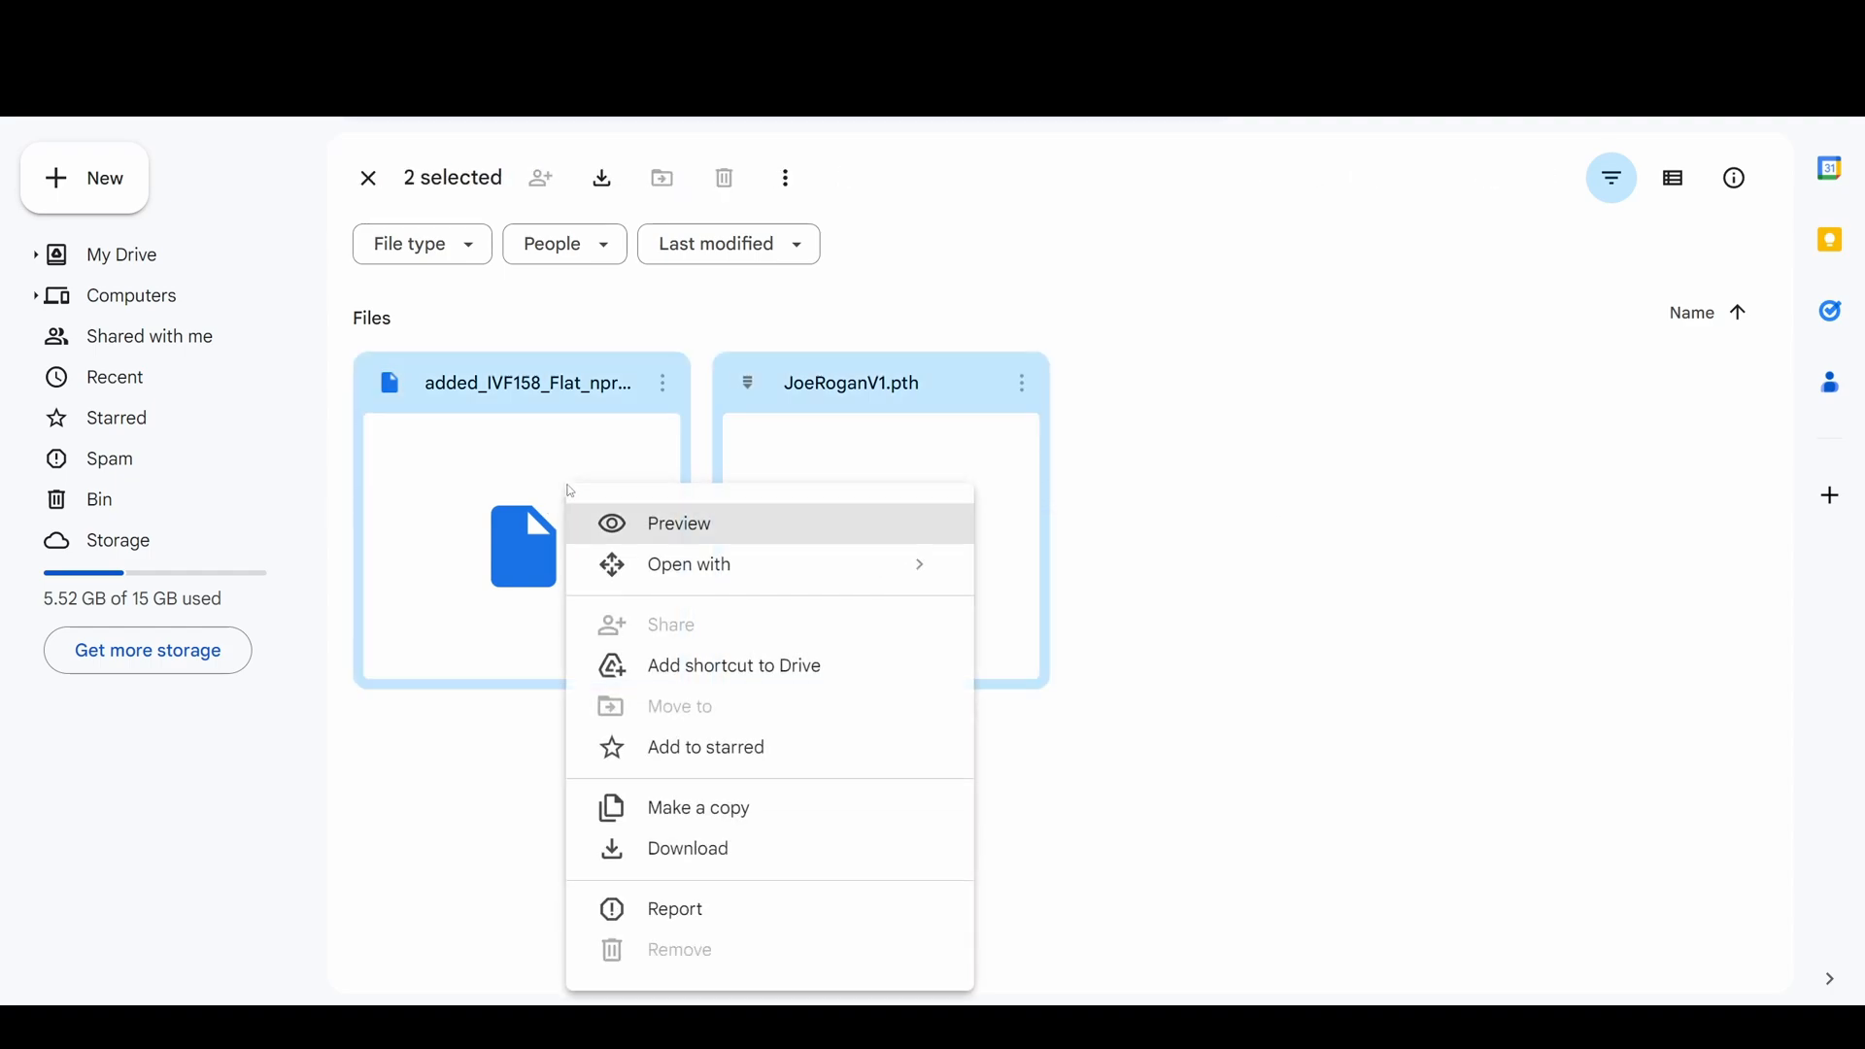
pyautogui.click(687, 848)
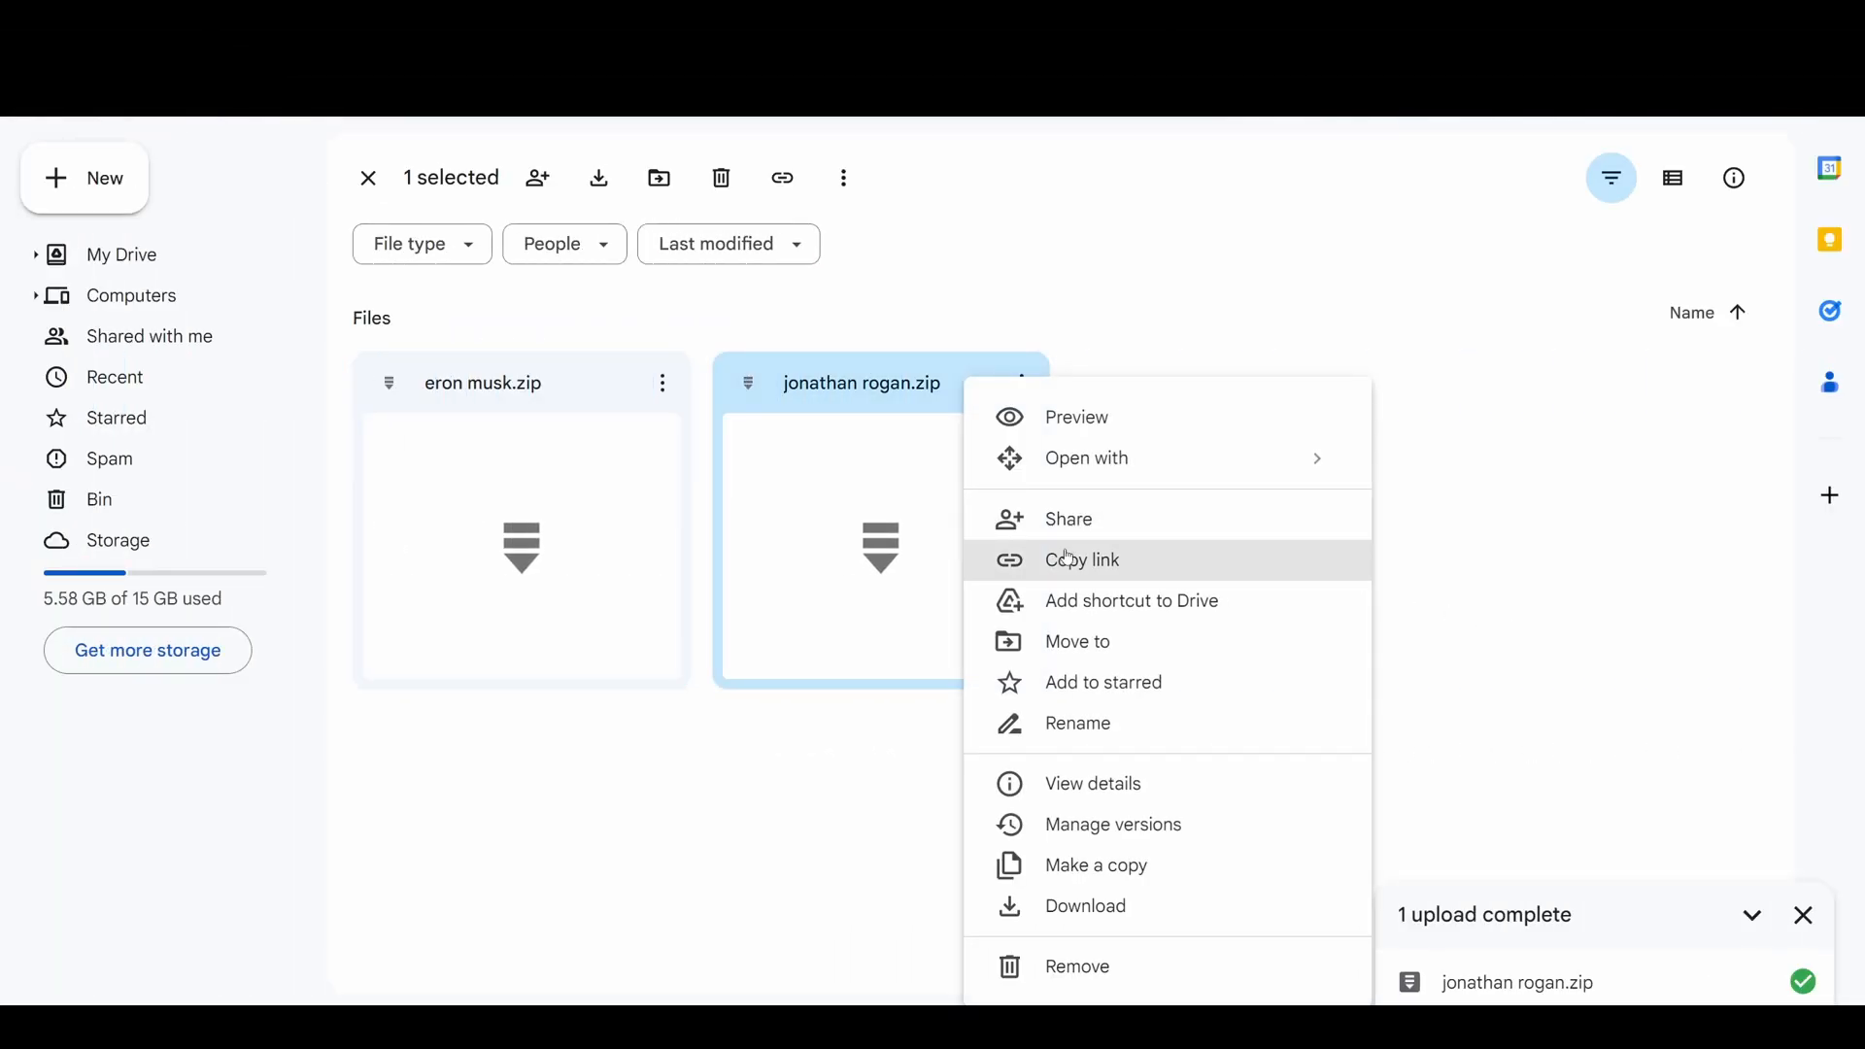
pyautogui.click(1068, 518)
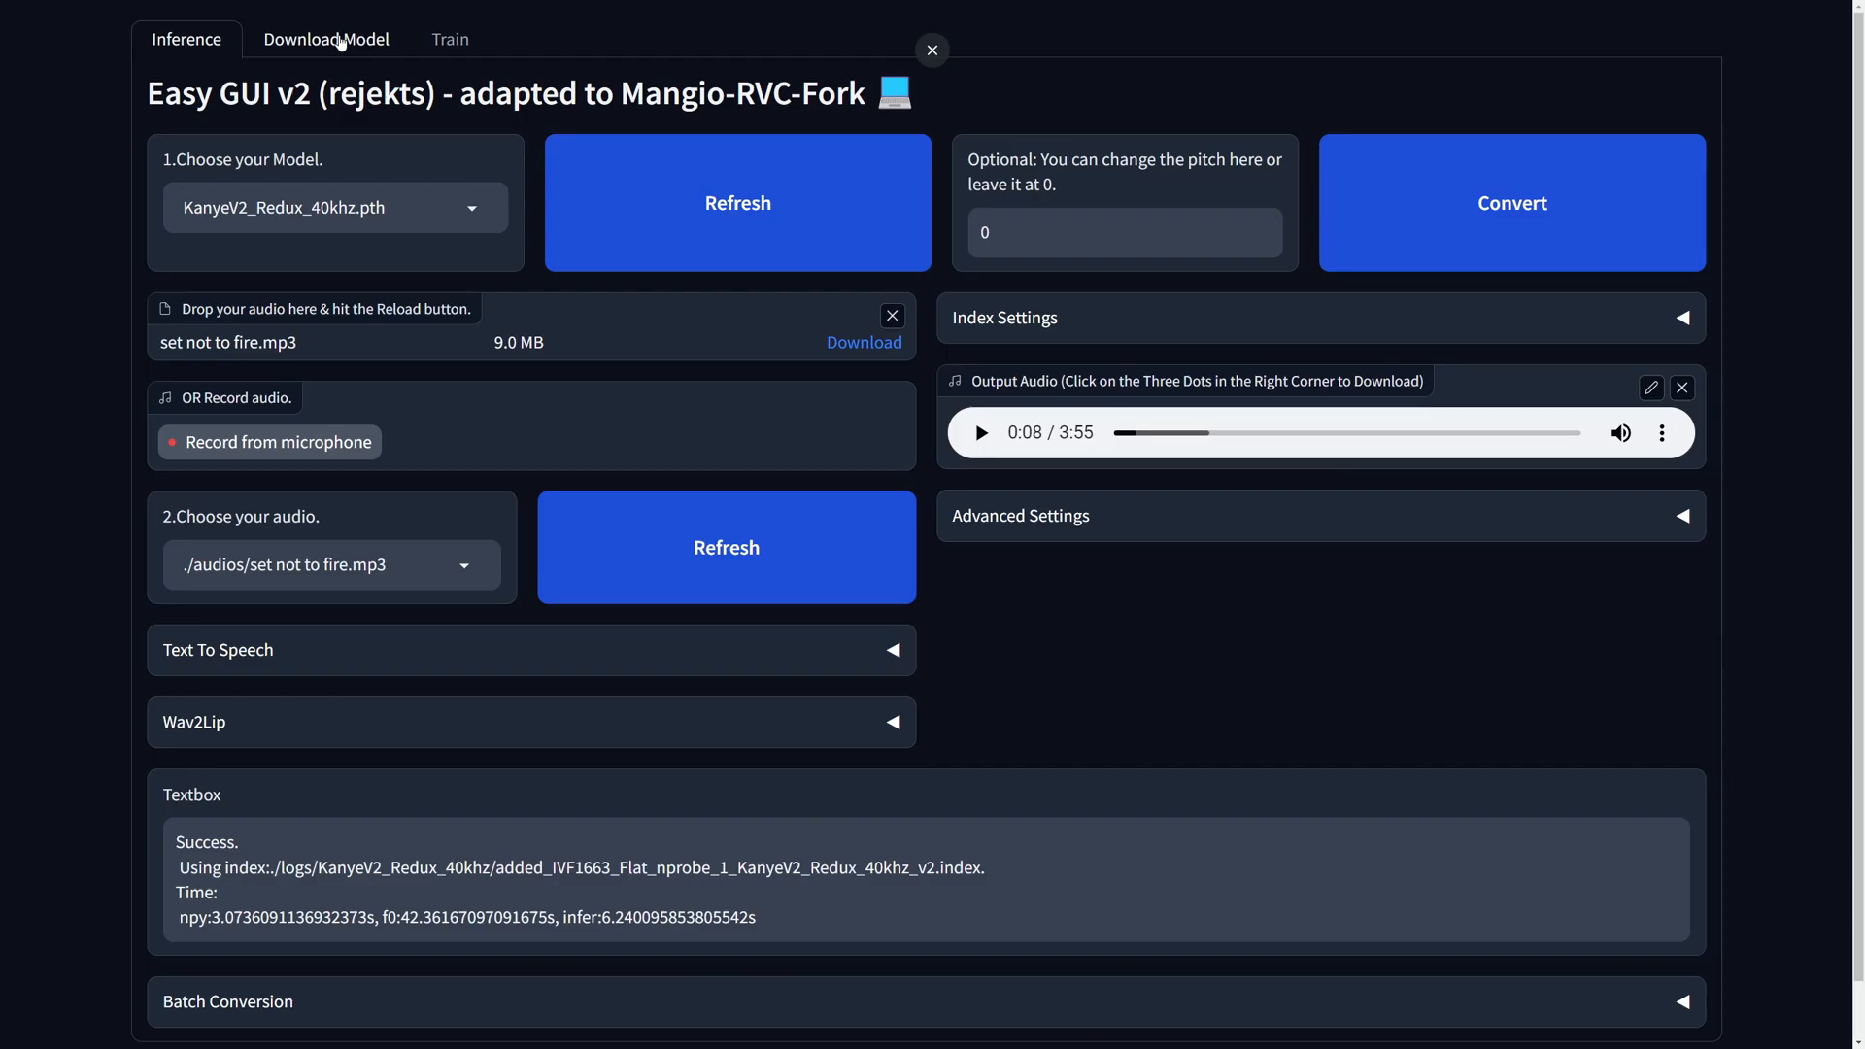
# - Download the 'jonathan rogan' model from its Drive URL in the Download Model tab
pyautogui.click(324, 38)
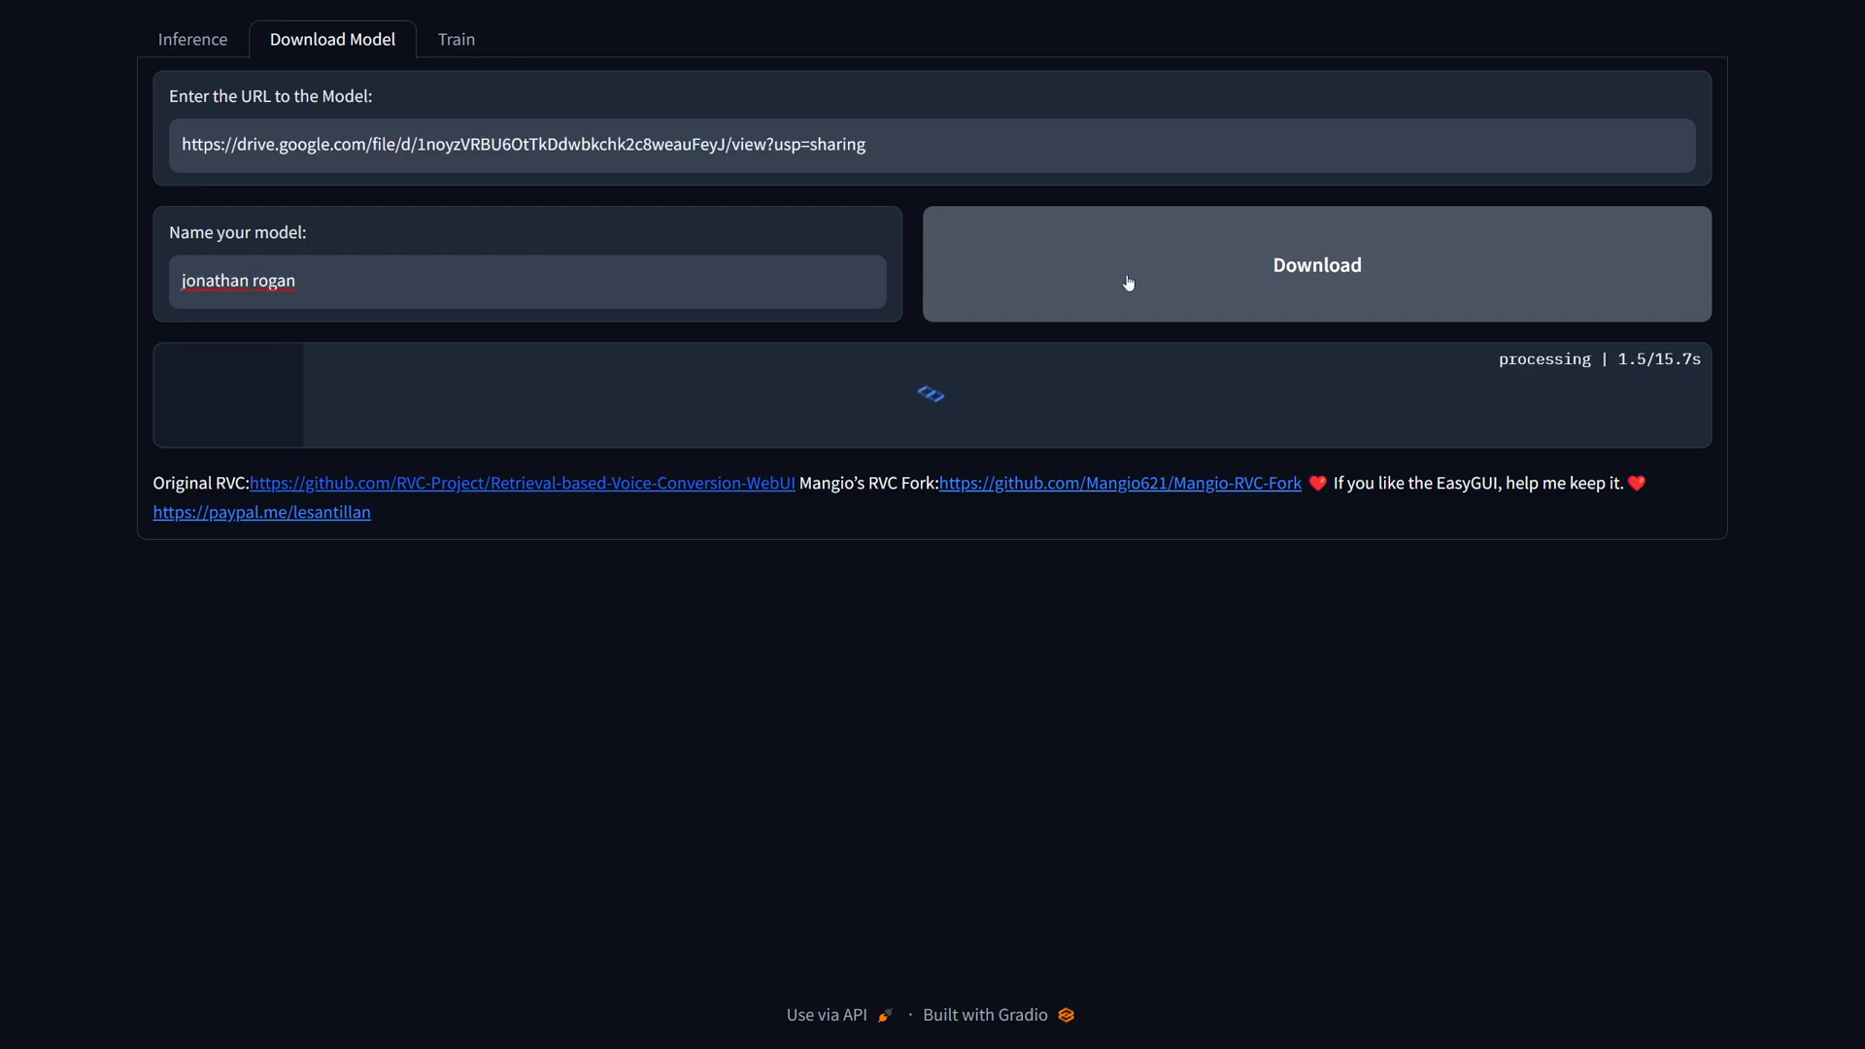
pyautogui.click(192, 38)
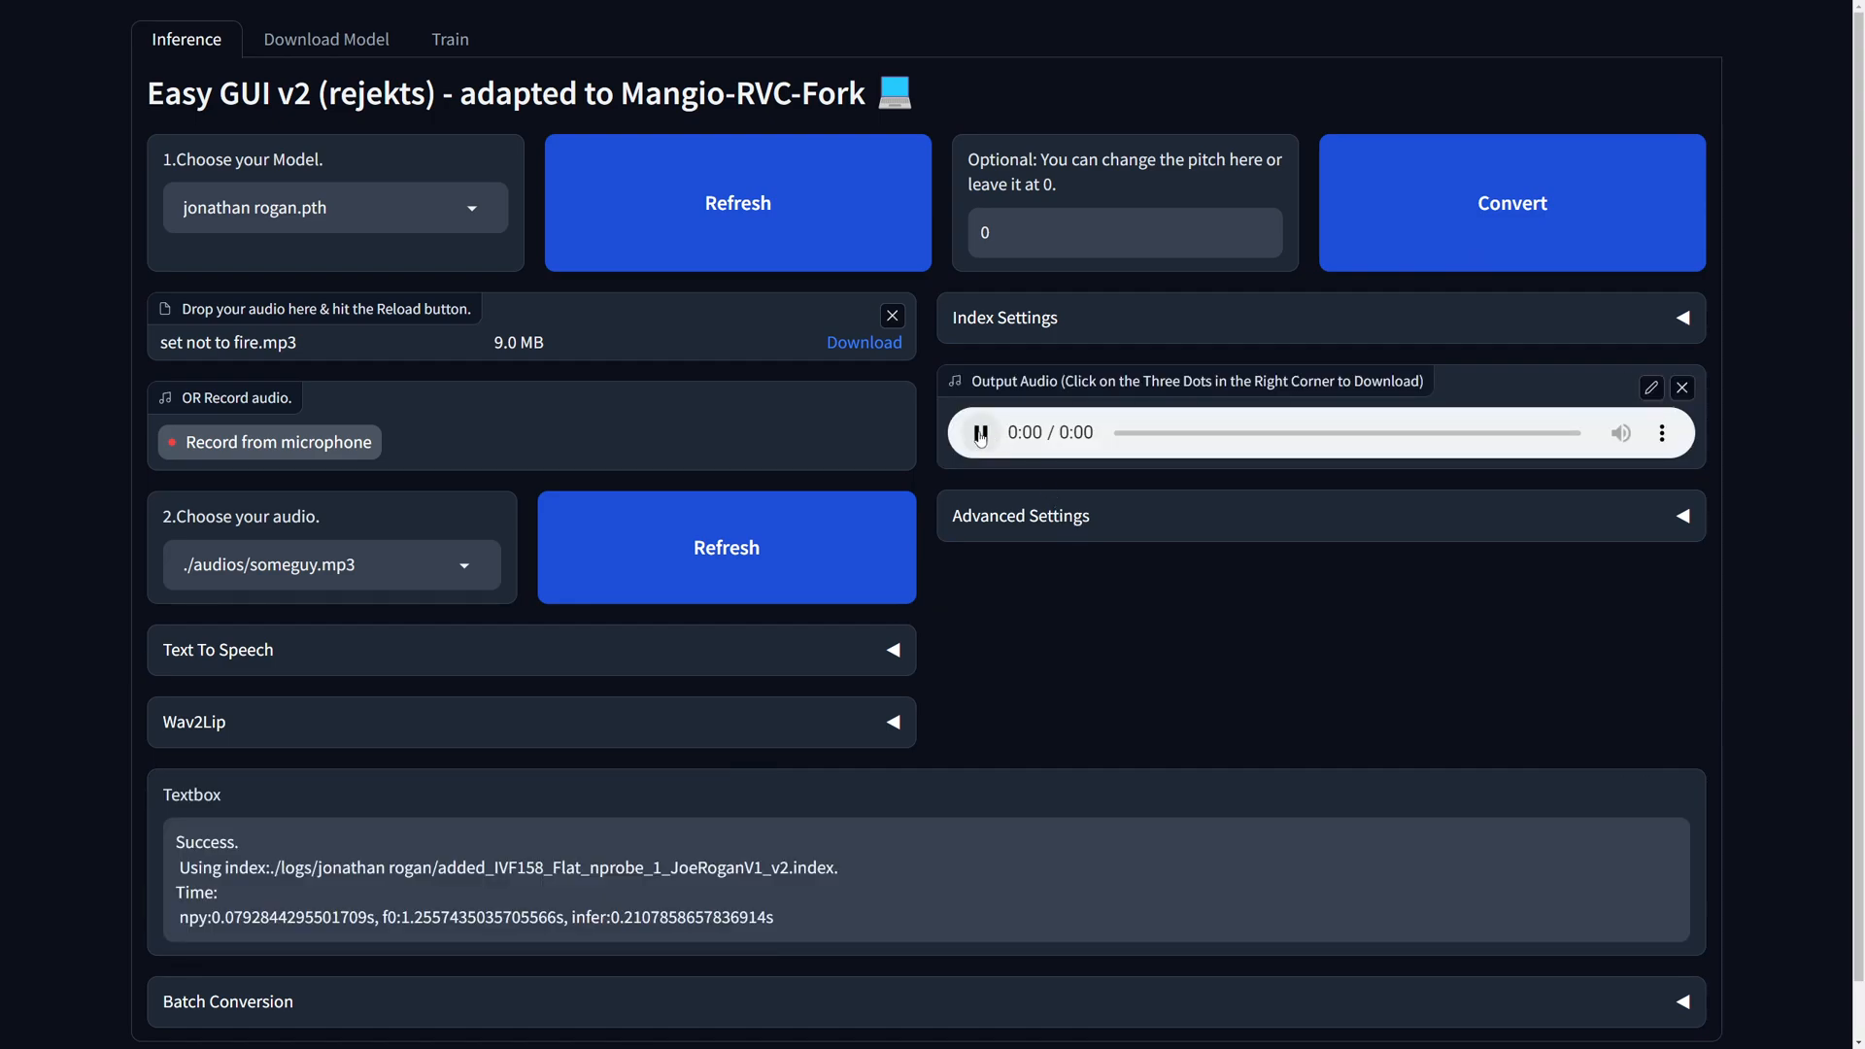
# - Play the someguy.mp3 output converted with jonathan rogan.pth
pyautogui.click(980, 431)
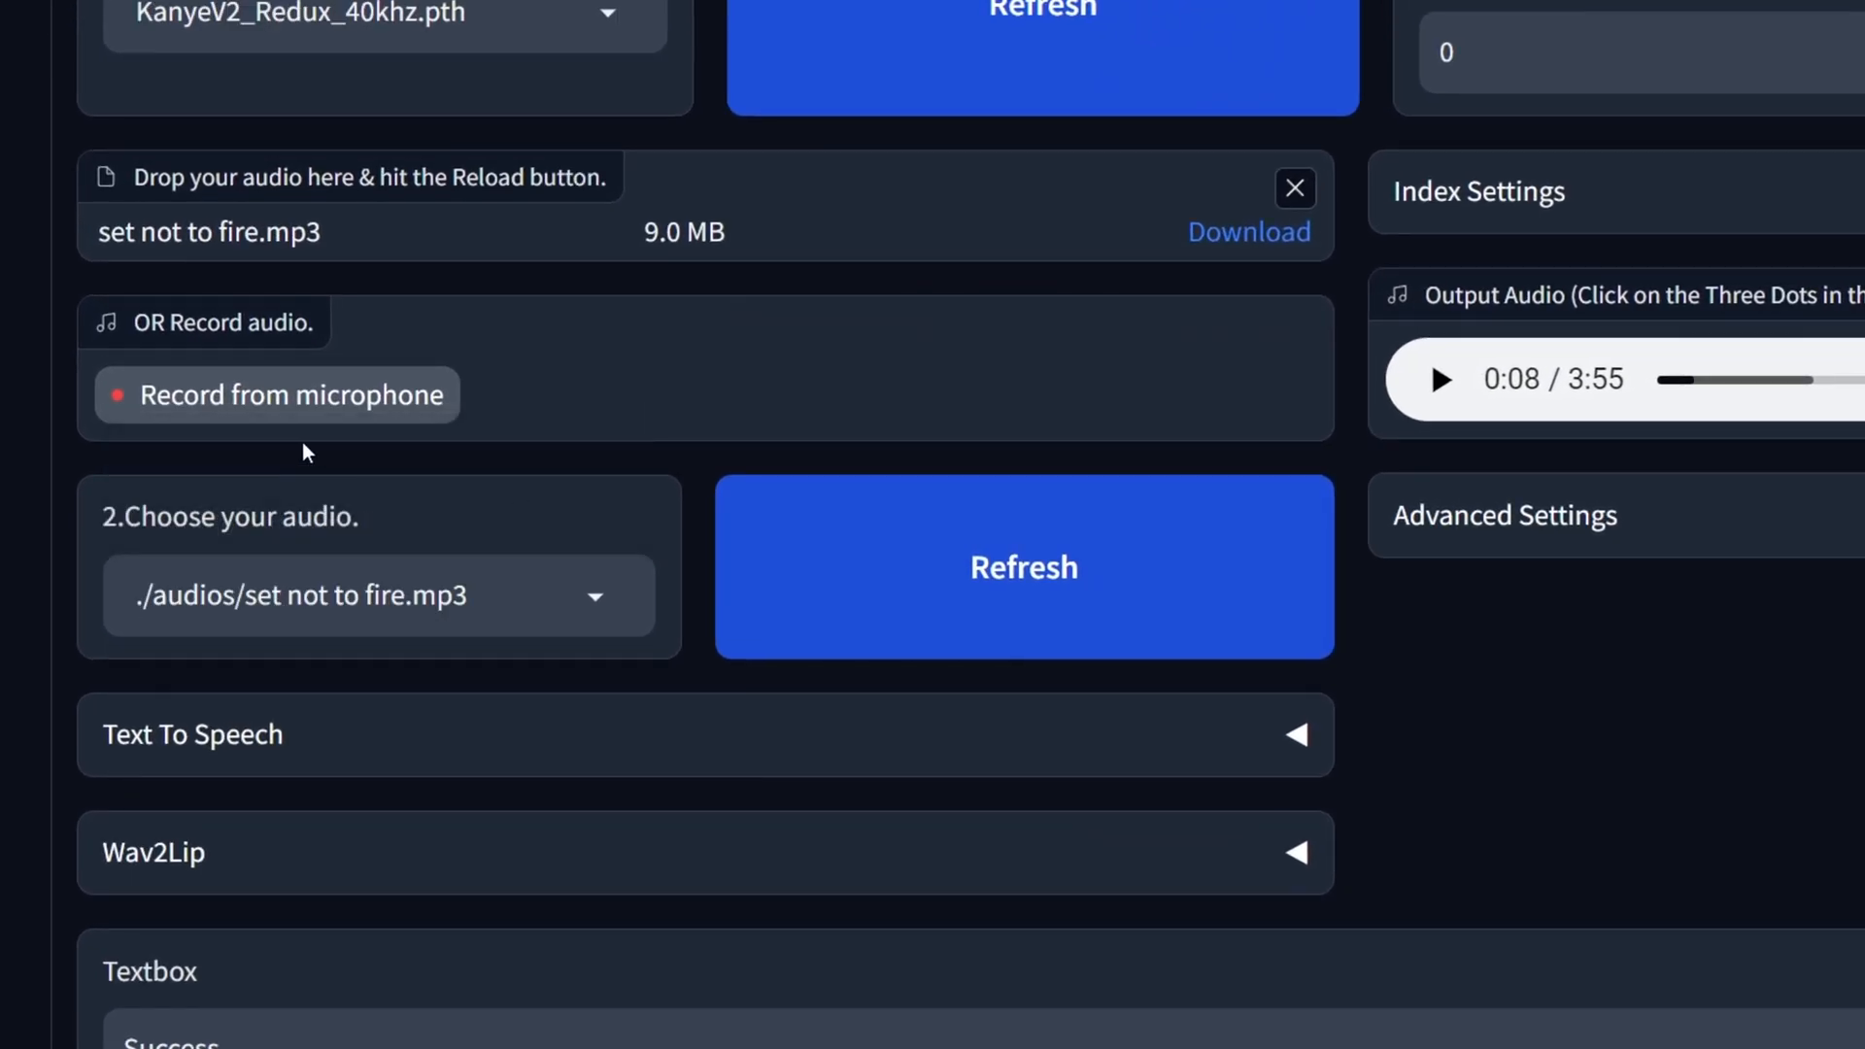
pyautogui.moveTo(1586, 781)
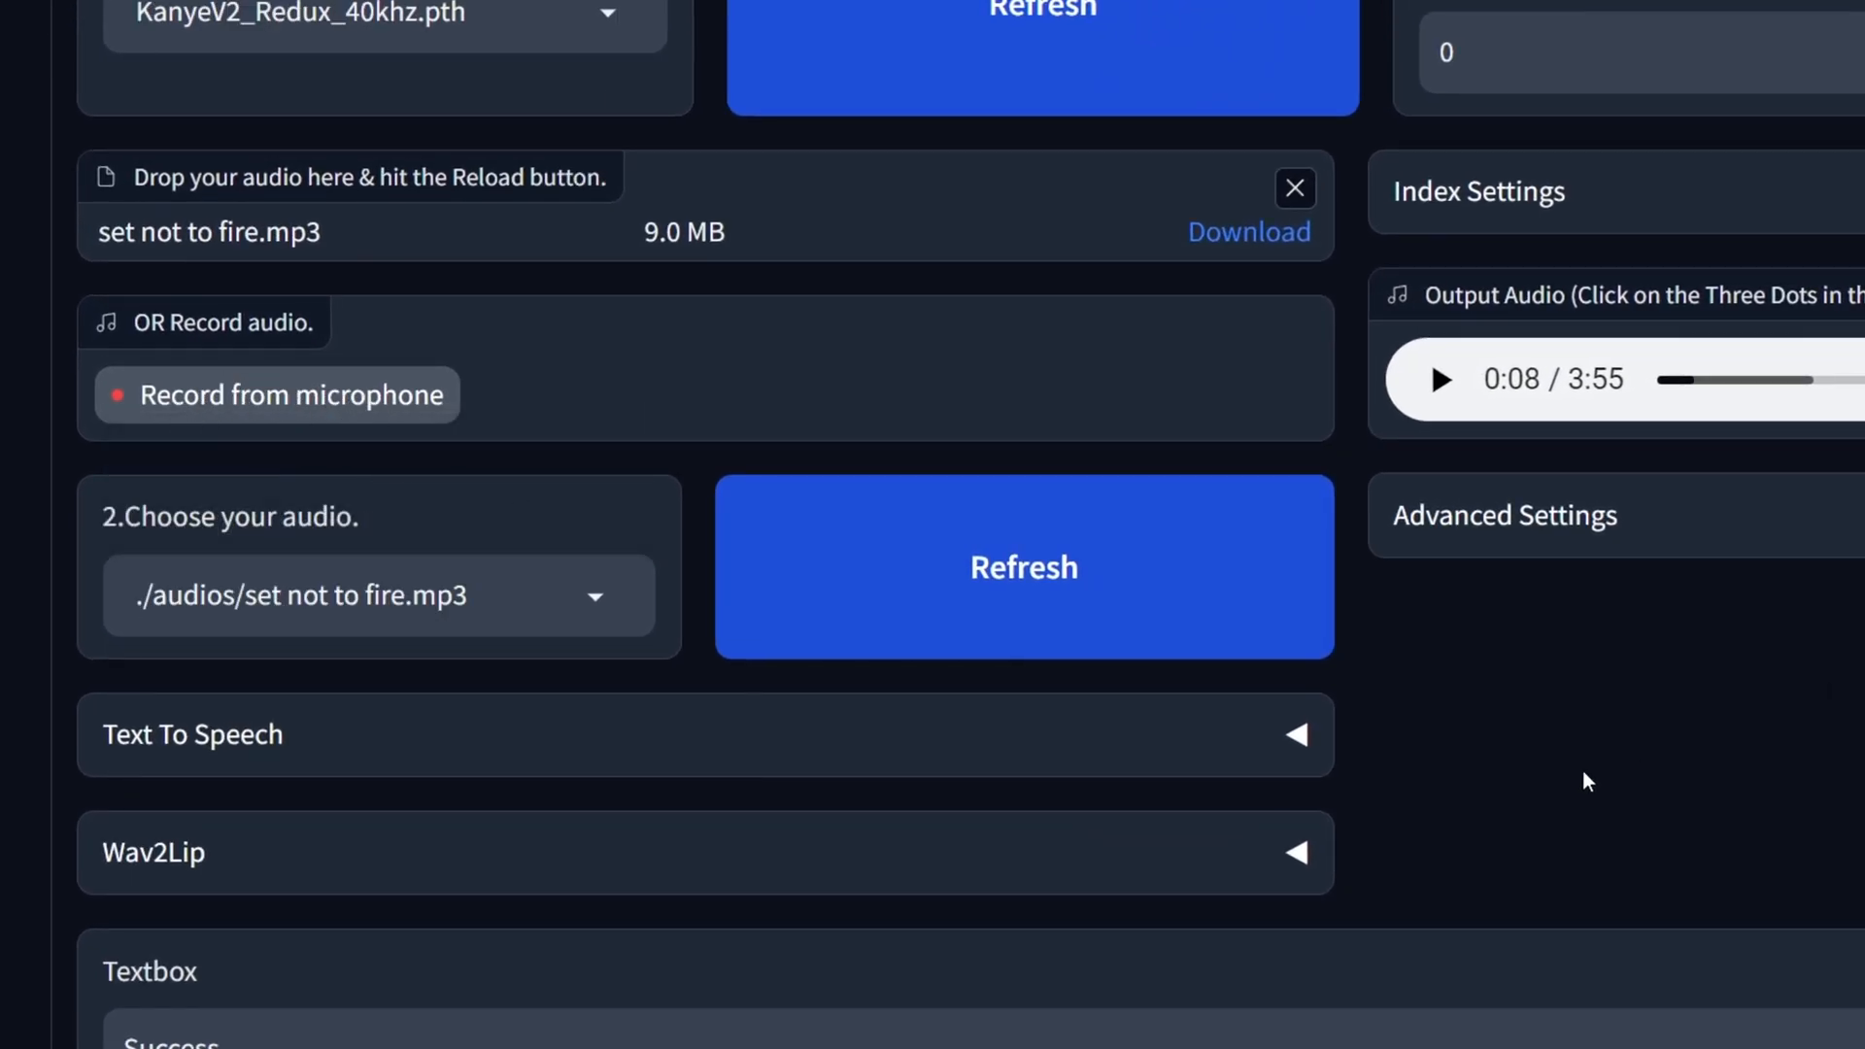